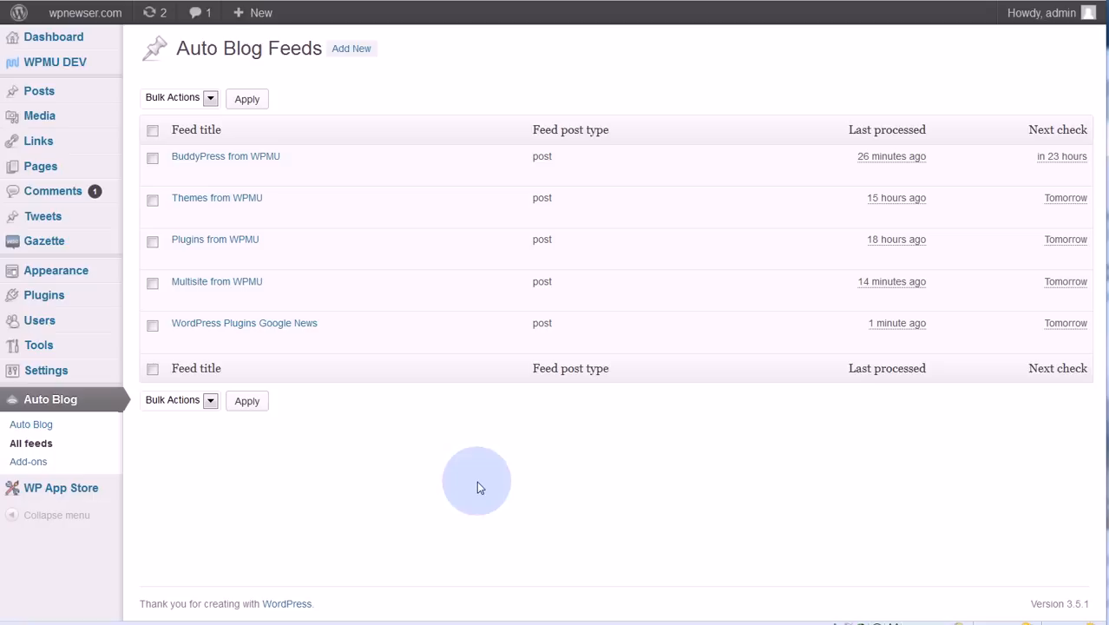
{"action": "mouse_move", "coordinate": [497, 87]}
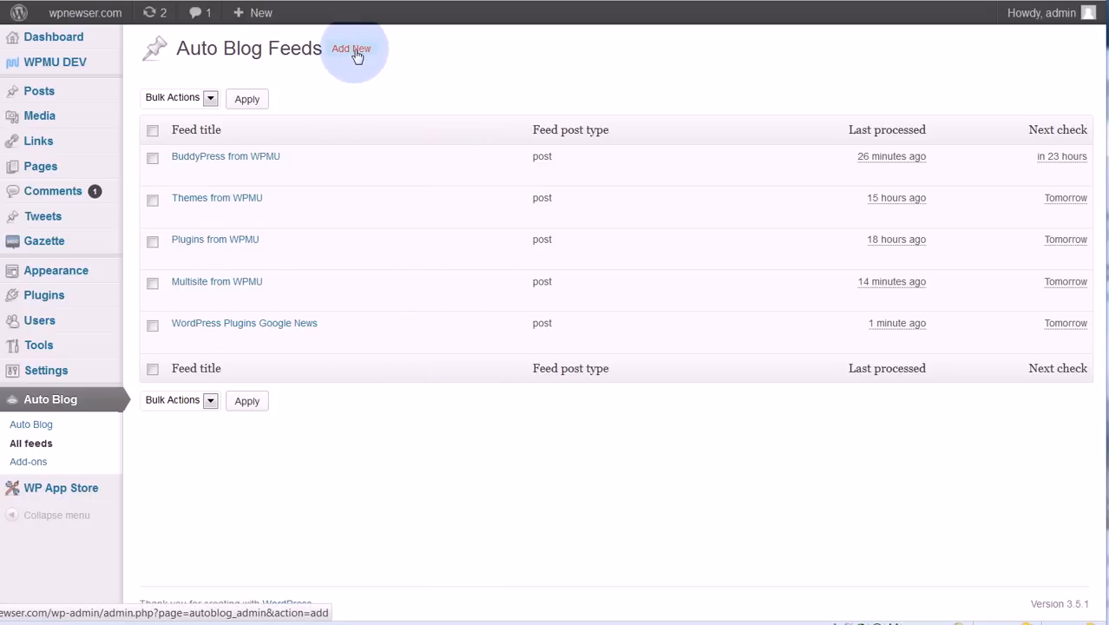
{"action": "left_click", "coordinate": [352, 48]}
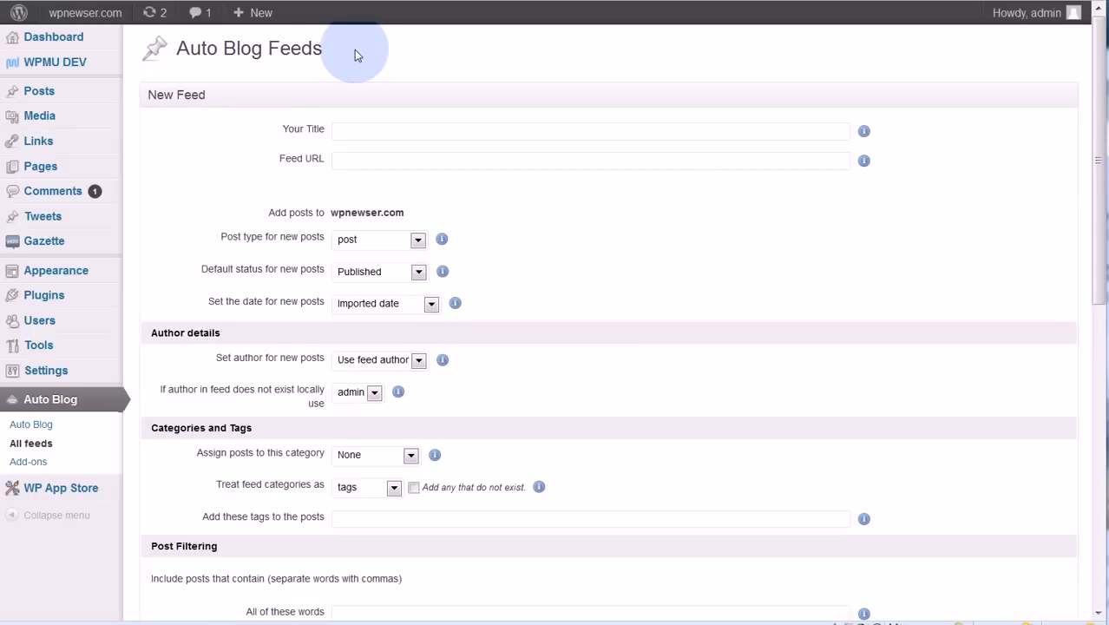
{"action": "mouse_move", "coordinate": [247, 154]}
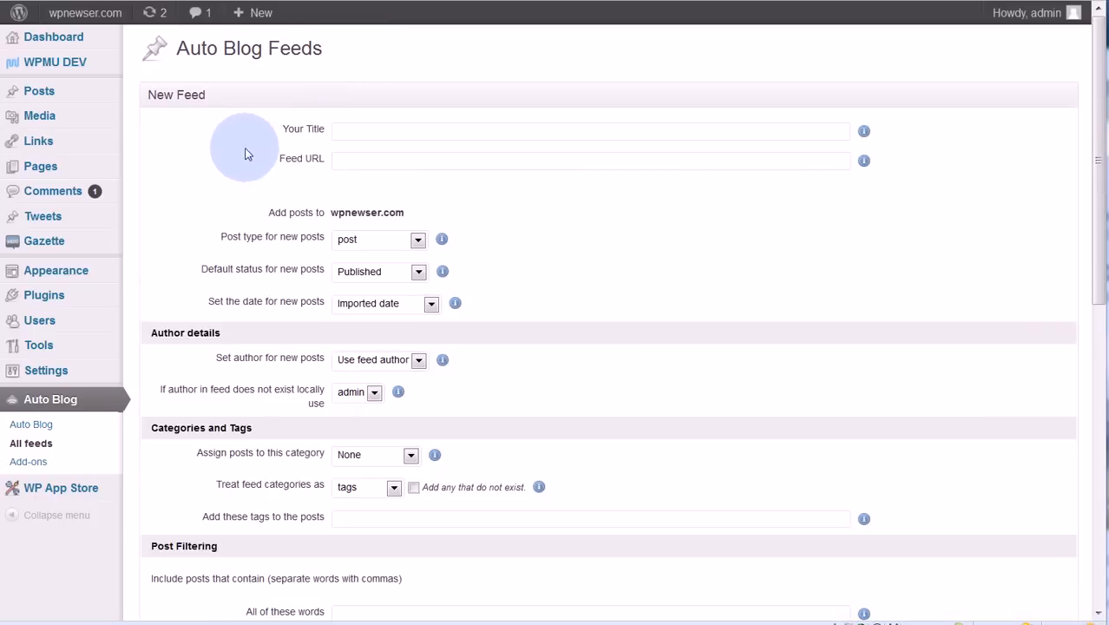
{"action": "left_click", "coordinate": [590, 131]}
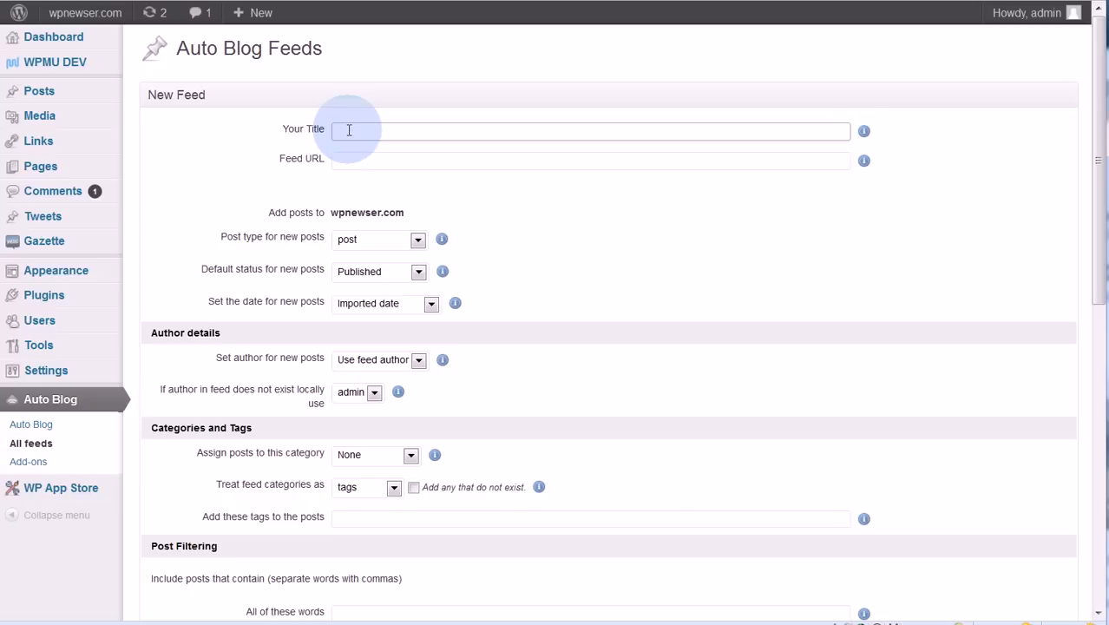
{"action": "type", "text": "Tutorials f"}
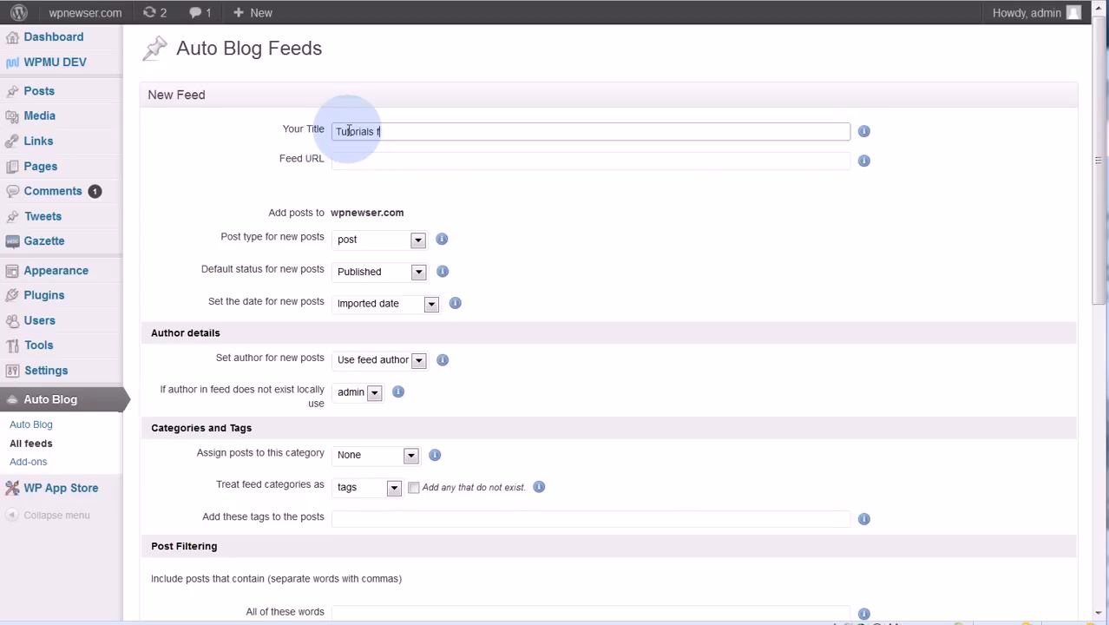
{"action": "type", "text": "rom WPMU"}
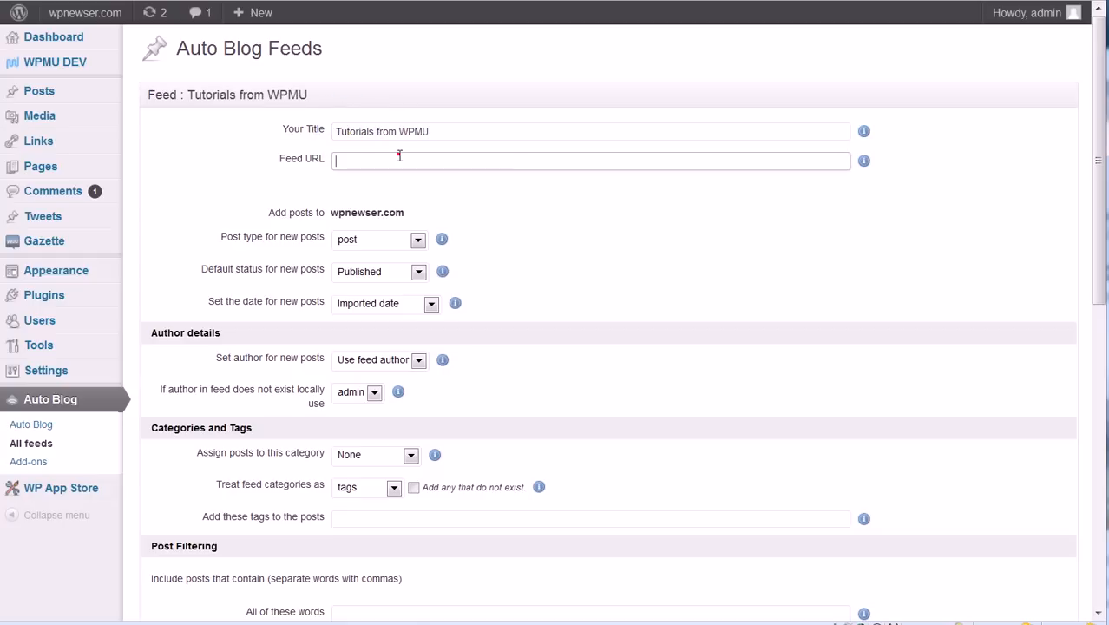
{"action": "type", "text": "http://wpmu.org/category/tutorials/feed/"}
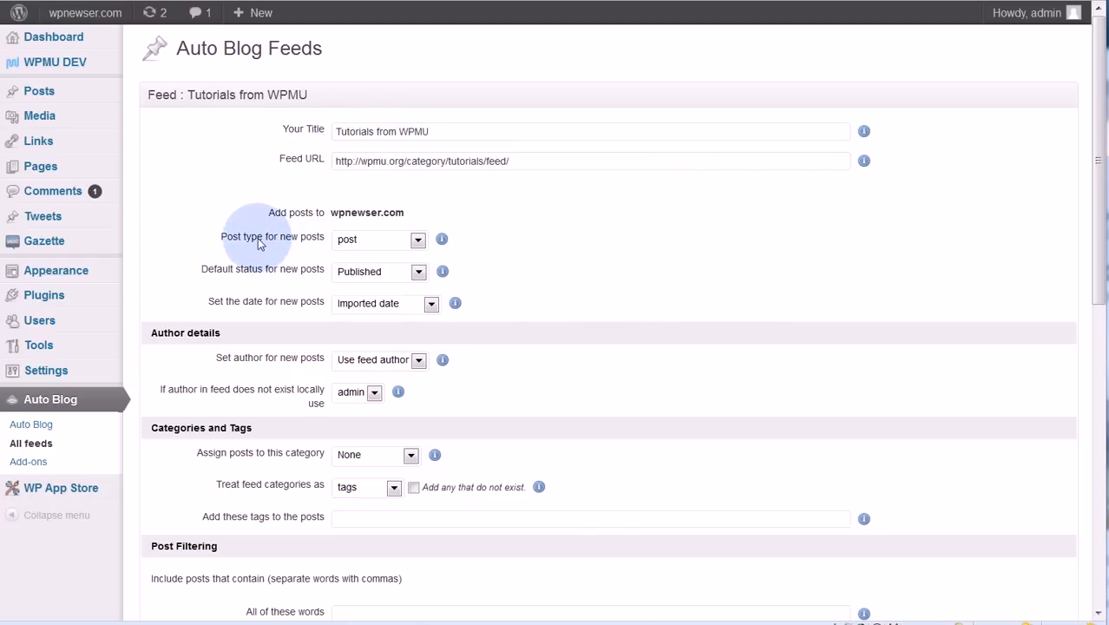
{"action": "mouse_move", "coordinate": [403, 251]}
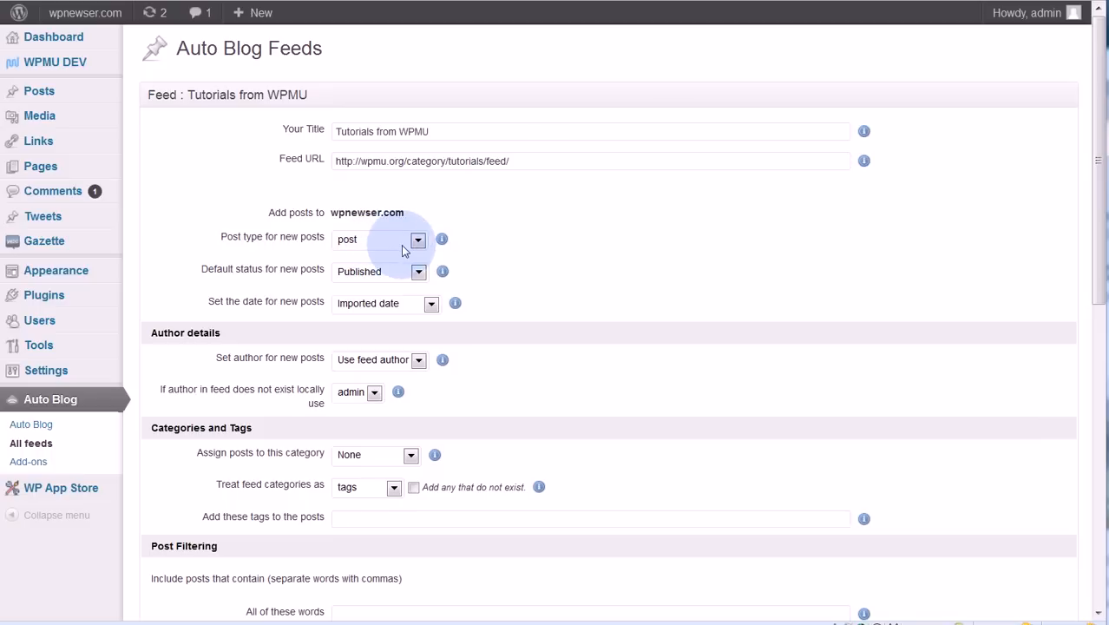
{"action": "mouse_move", "coordinate": [386, 245]}
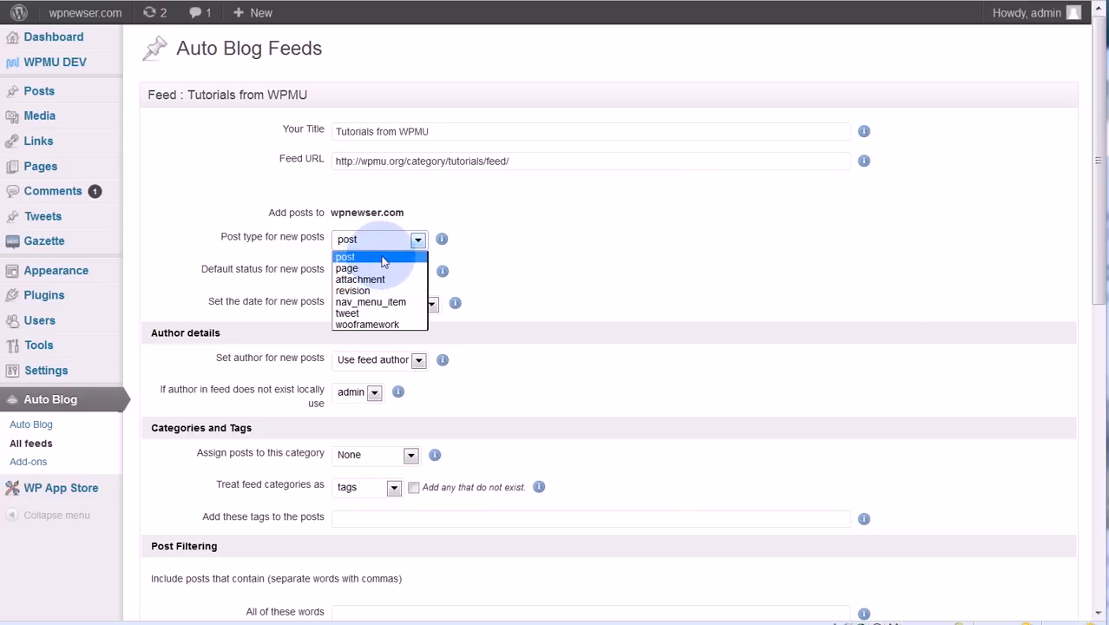
{"action": "left_click", "coordinate": [345, 256]}
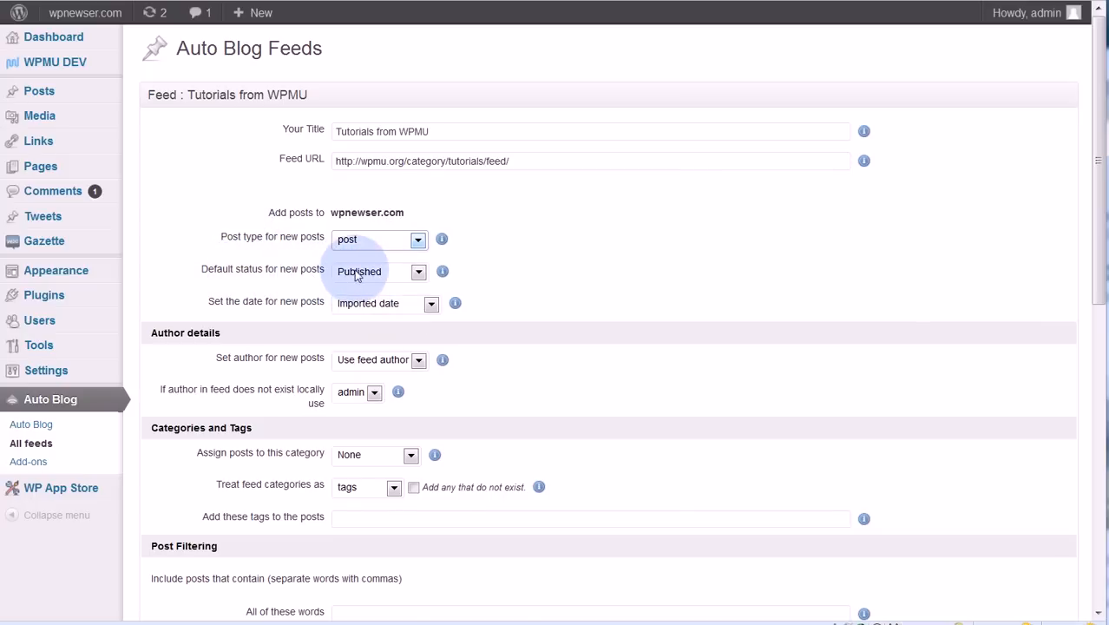
{"action": "left_click", "coordinate": [379, 270]}
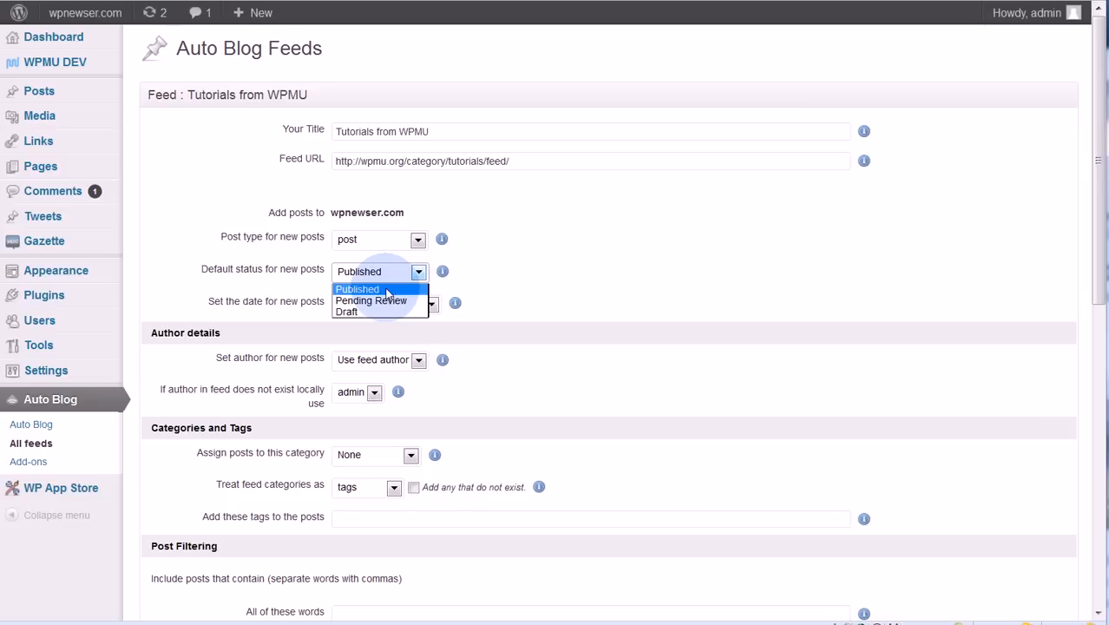
{"action": "mouse_move", "coordinate": [371, 300]}
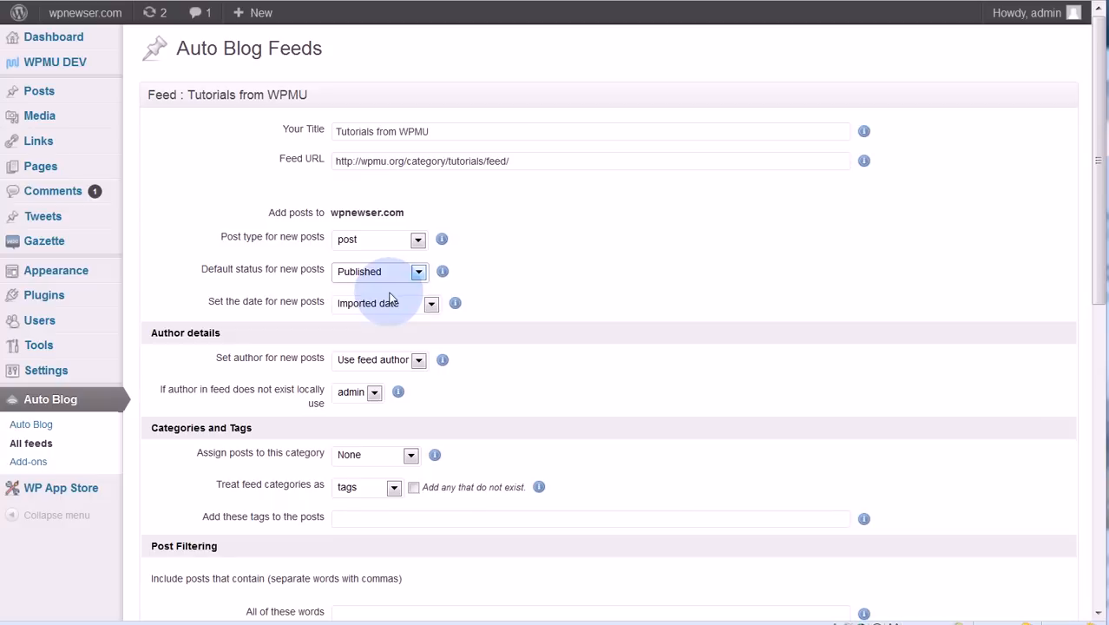
{"action": "mouse_move", "coordinate": [282, 323]}
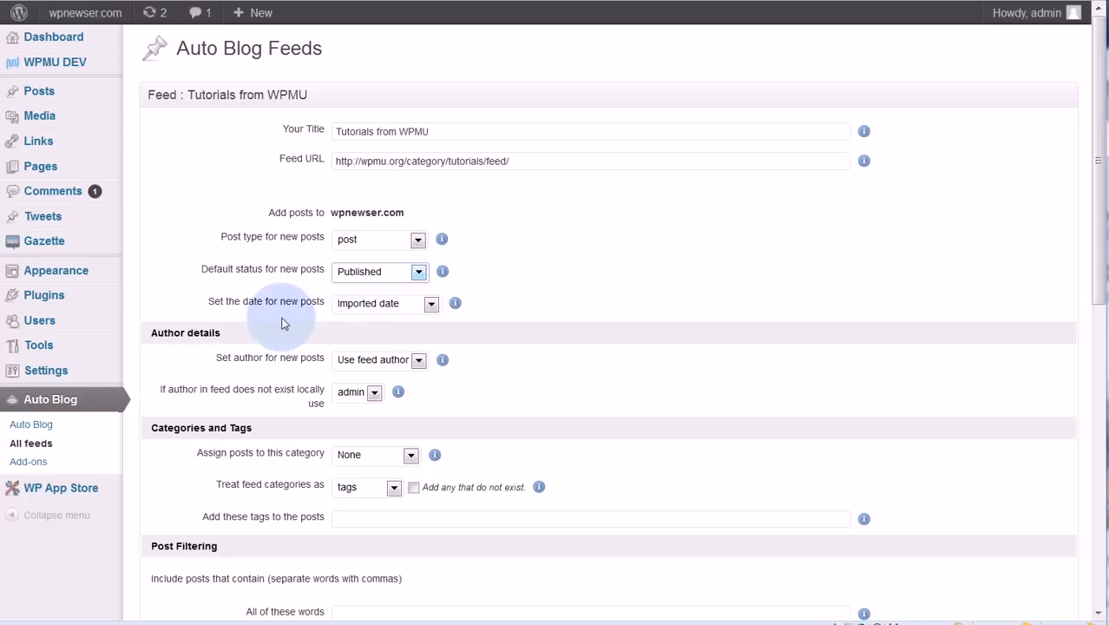
{"action": "mouse_move", "coordinate": [224, 313]}
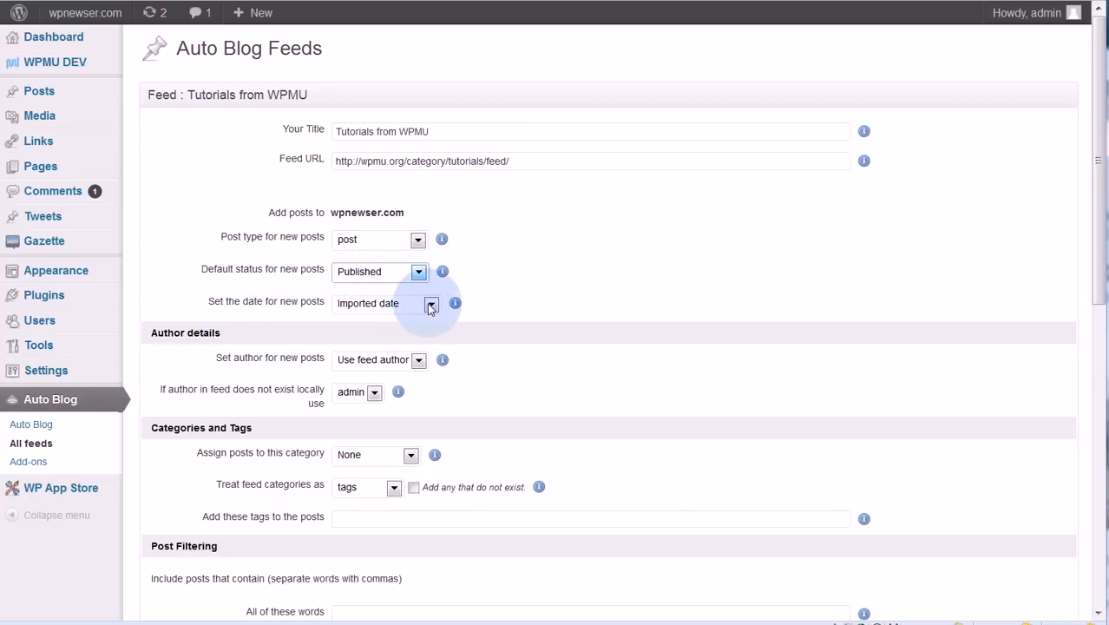
- Choose 'Original posts date' as the date for newly imported posts
{"action": "left_click", "coordinate": [431, 303]}
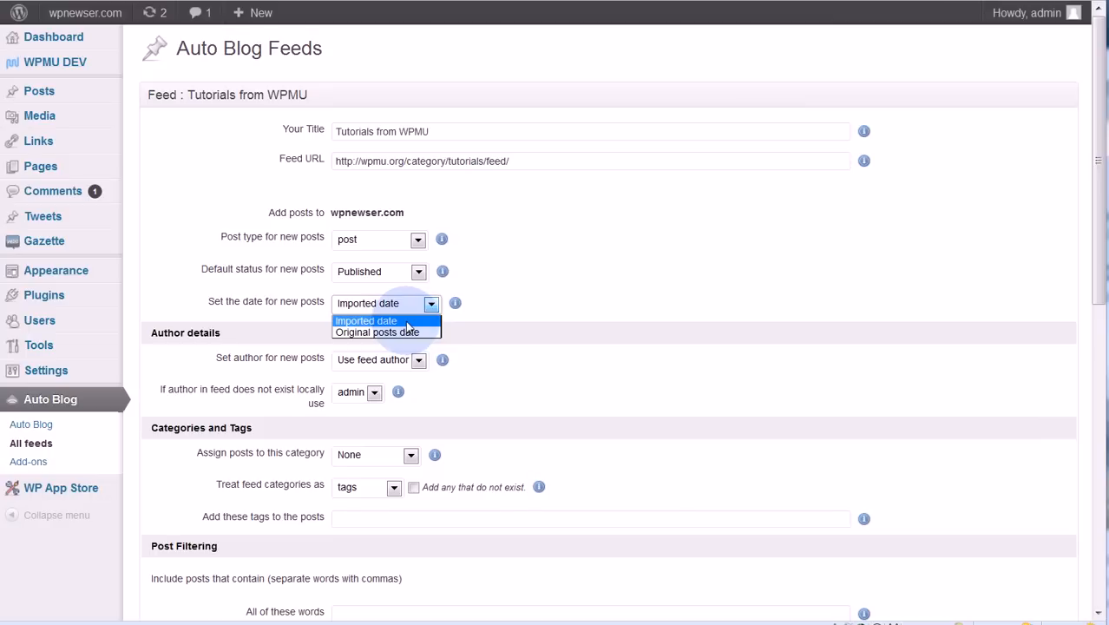
{"action": "mouse_move", "coordinate": [409, 328]}
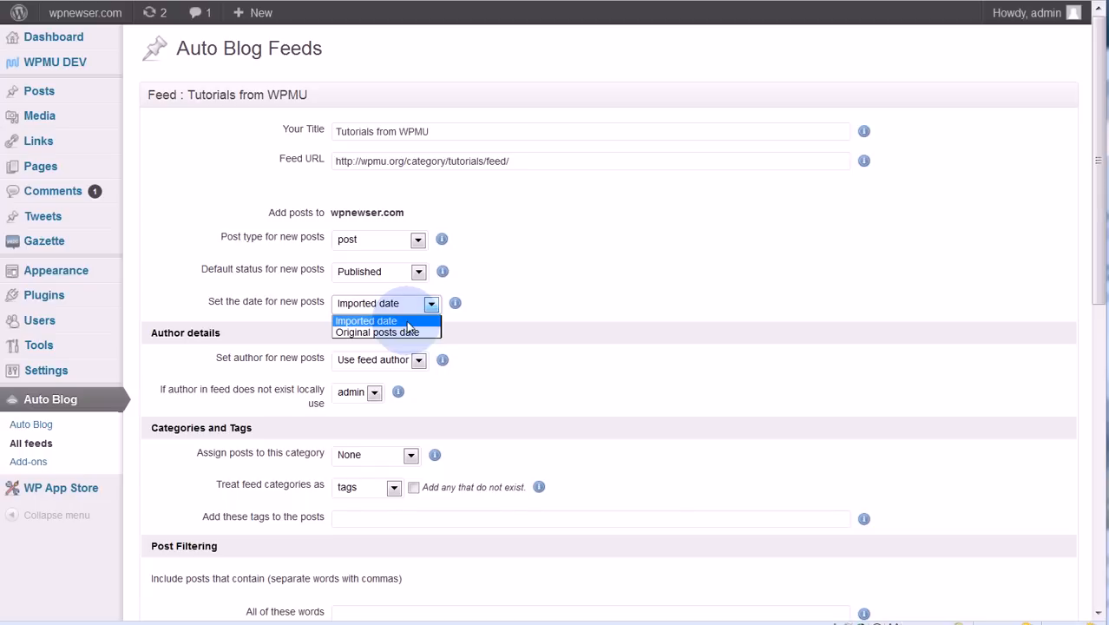
{"action": "mouse_move", "coordinate": [403, 333]}
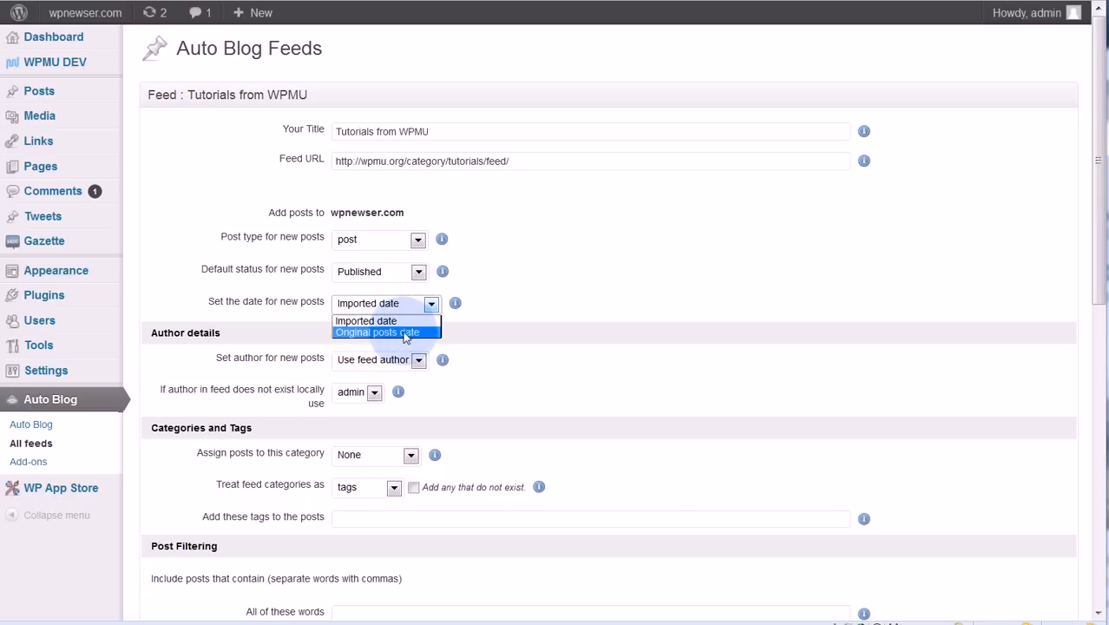
{"action": "mouse_move", "coordinate": [429, 337]}
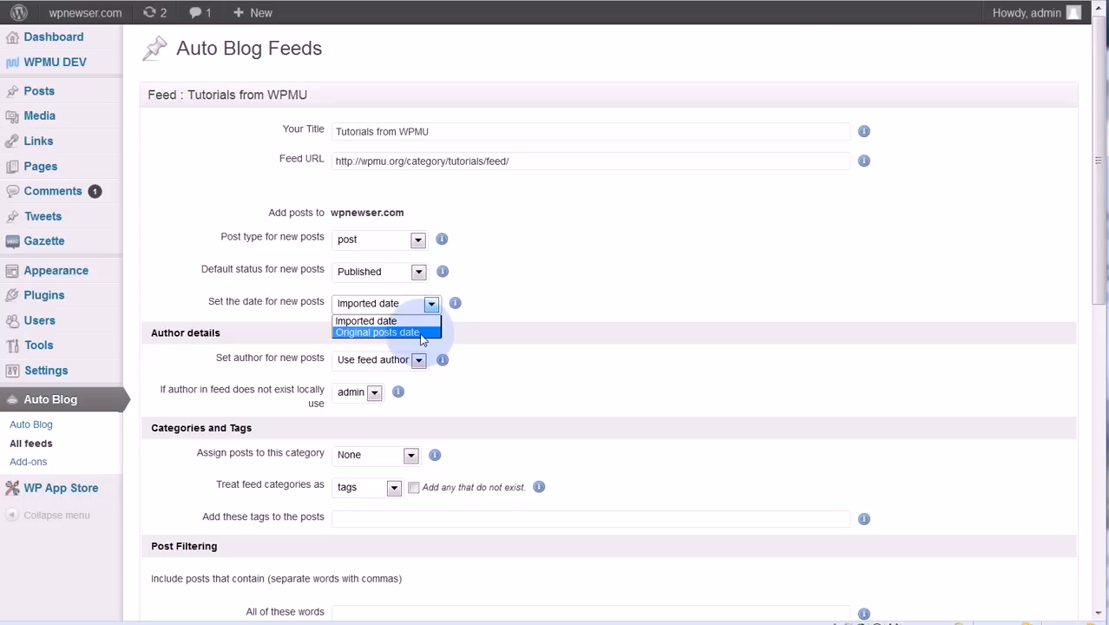
{"action": "left_click", "coordinate": [376, 331]}
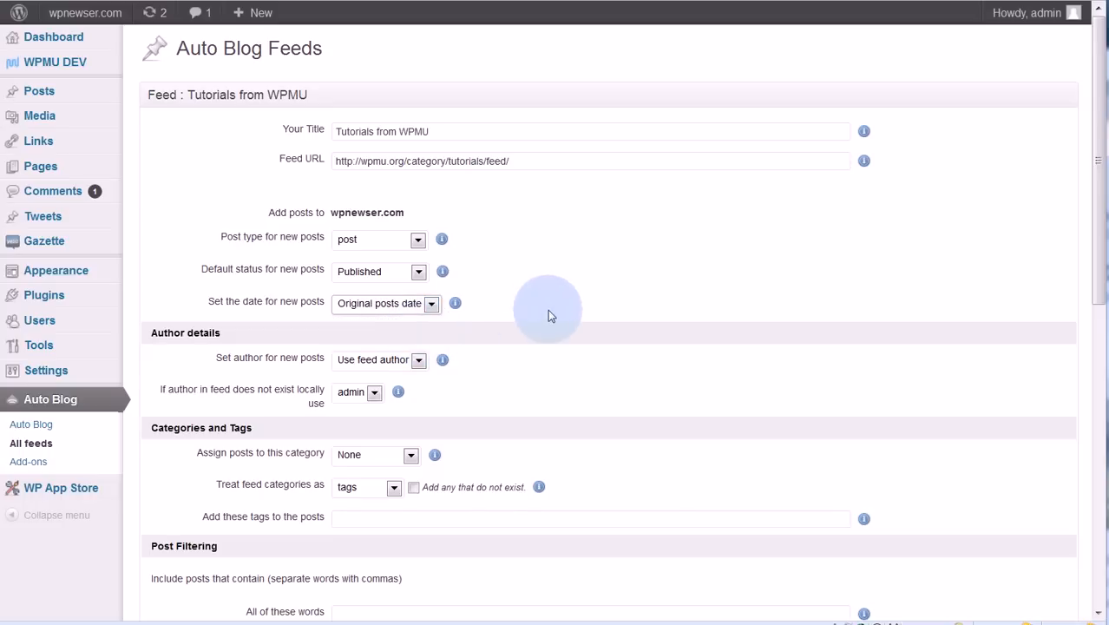
{"action": "scroll", "scroll_direction": "down", "scroll_amount": 3}
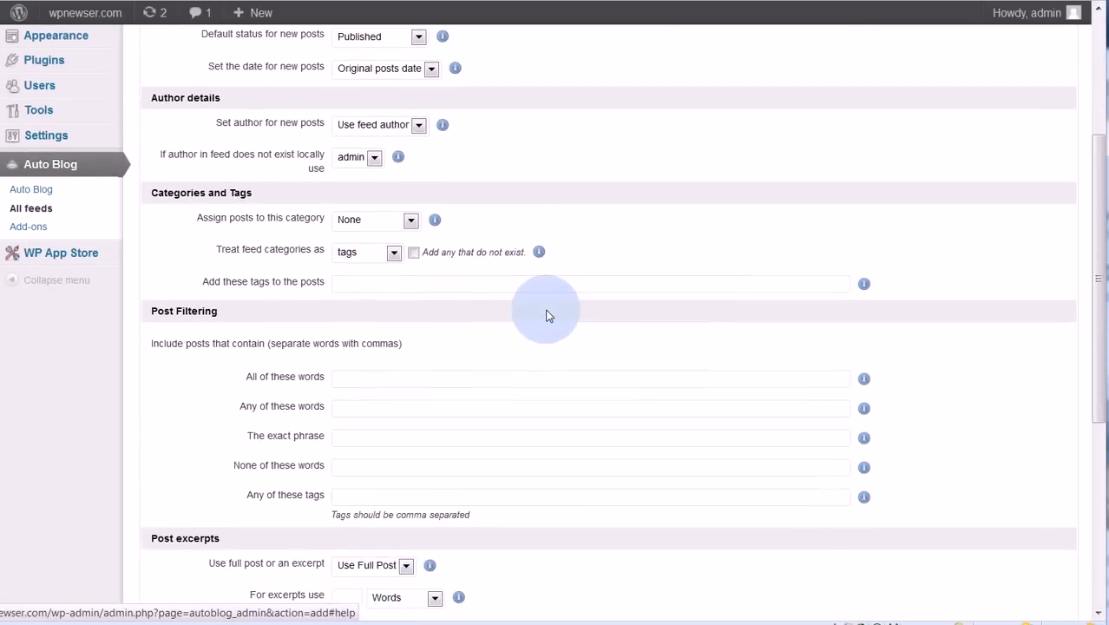
{"action": "scroll", "scroll_direction": "down", "scroll_amount": 3}
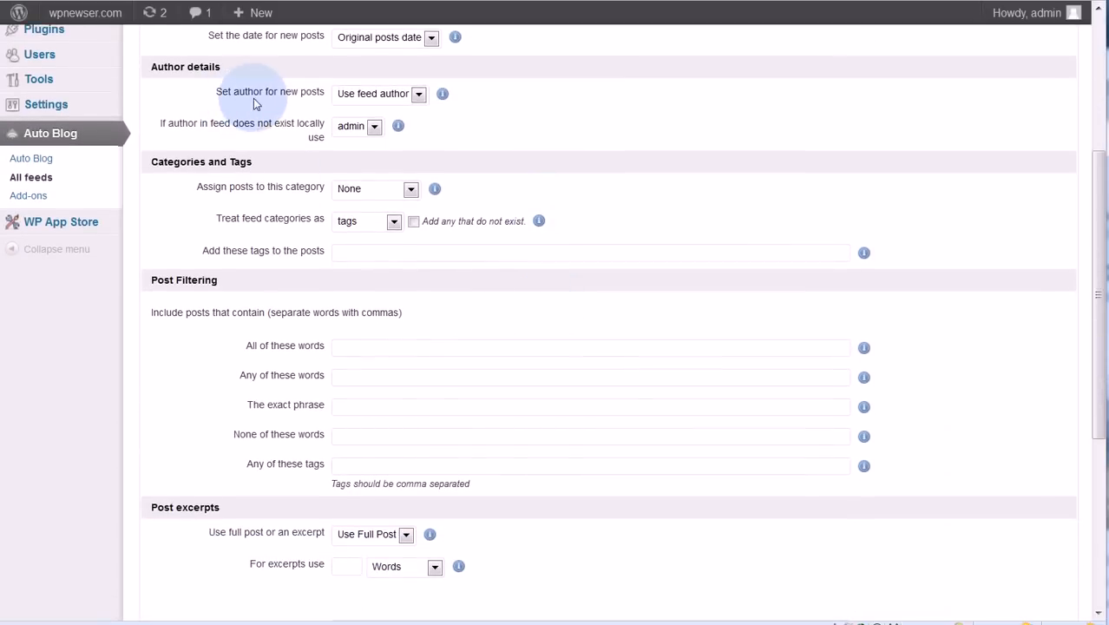
{"action": "mouse_move", "coordinate": [418, 93]}
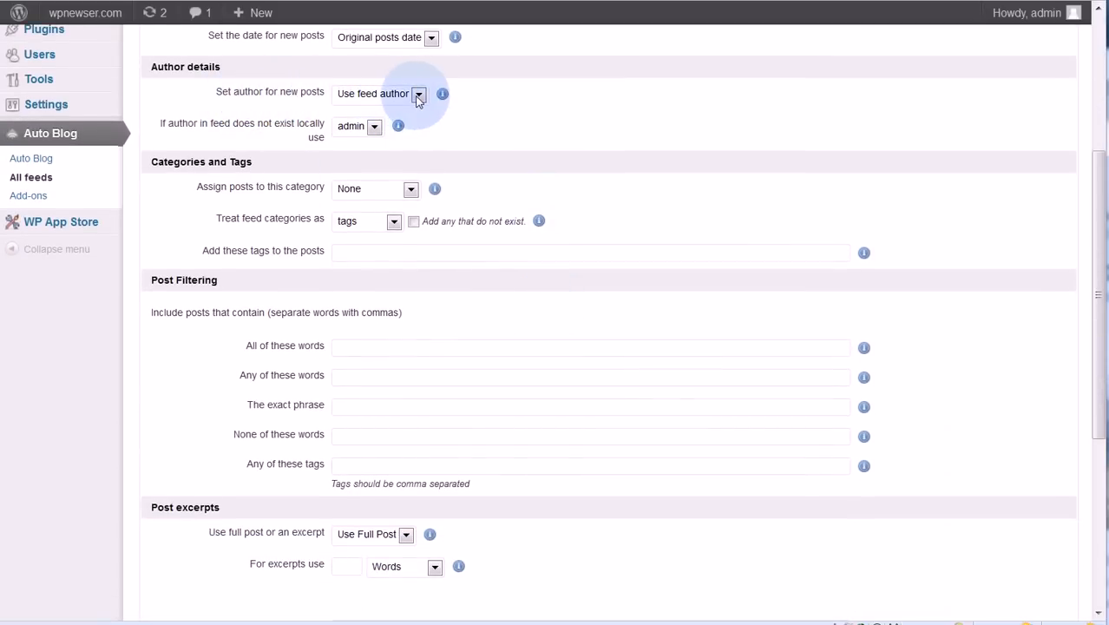
{"action": "left_click", "coordinate": [419, 94]}
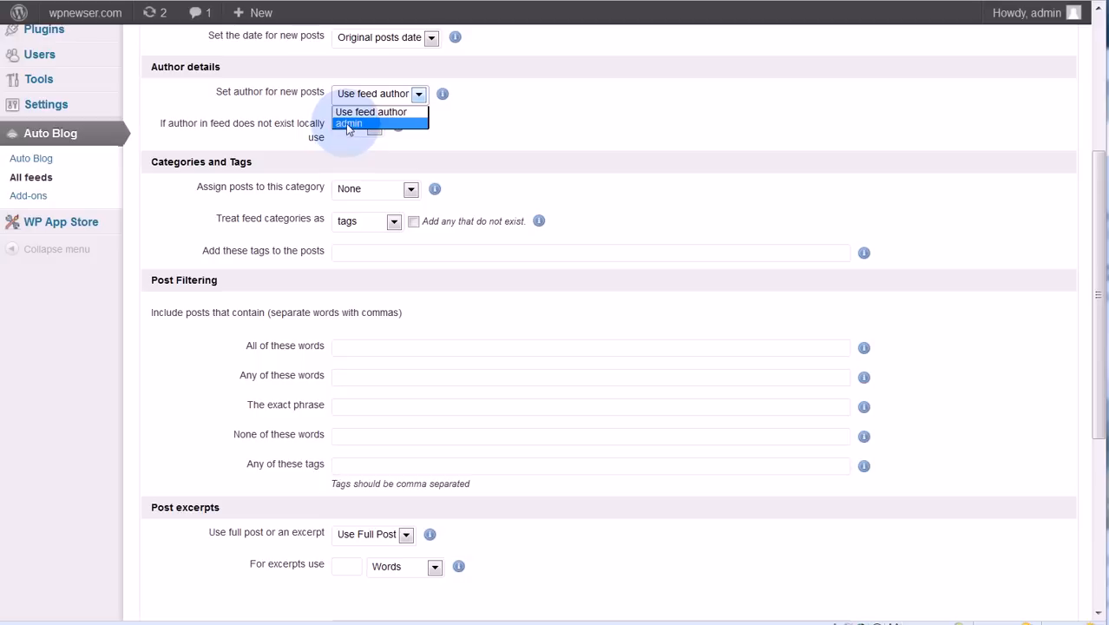
{"action": "mouse_move", "coordinate": [393, 124]}
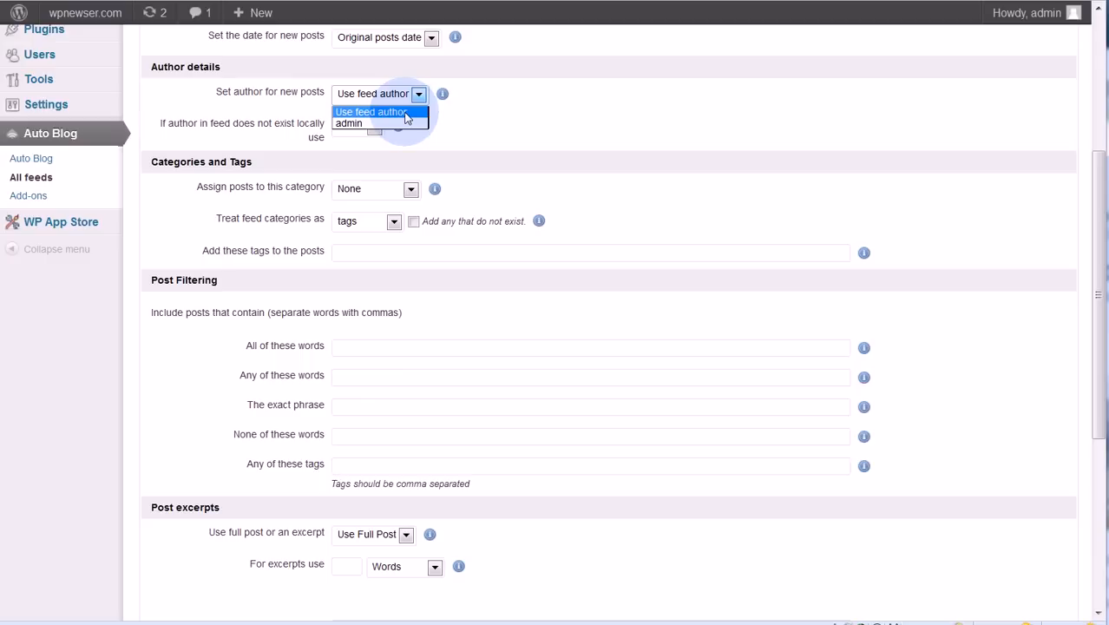
{"action": "left_click", "coordinate": [372, 111]}
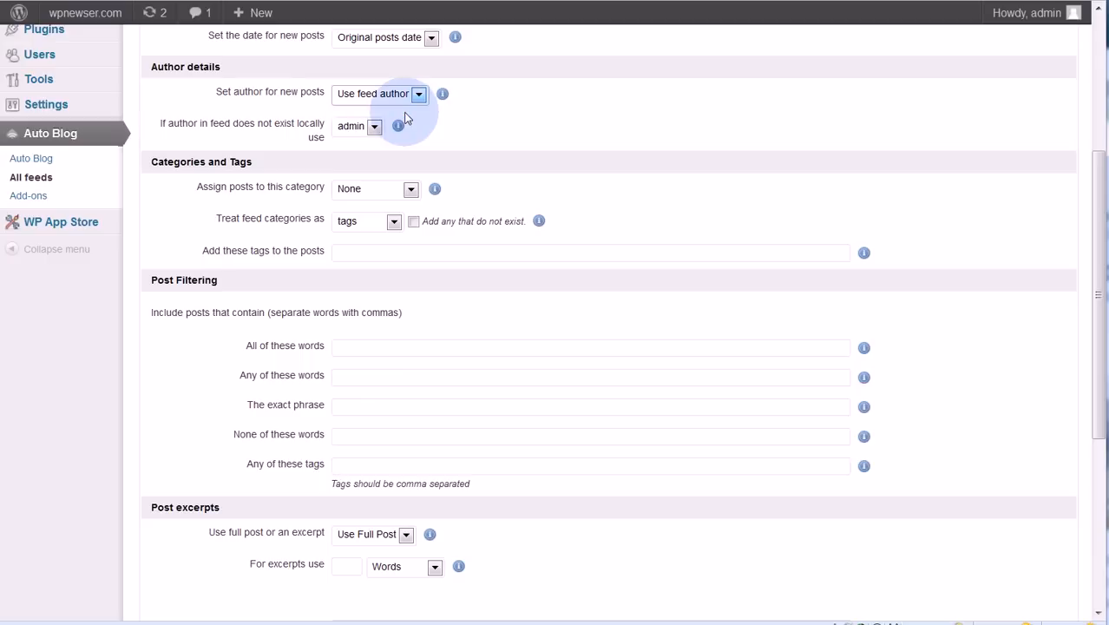
{"action": "mouse_move", "coordinate": [407, 95]}
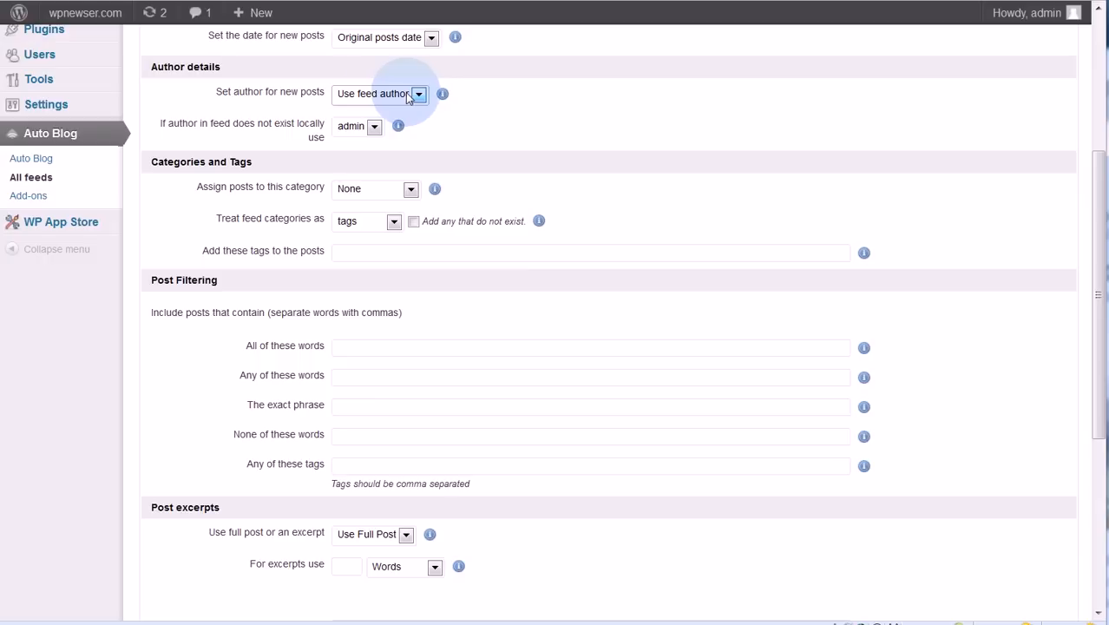
{"action": "mouse_move", "coordinate": [199, 135]}
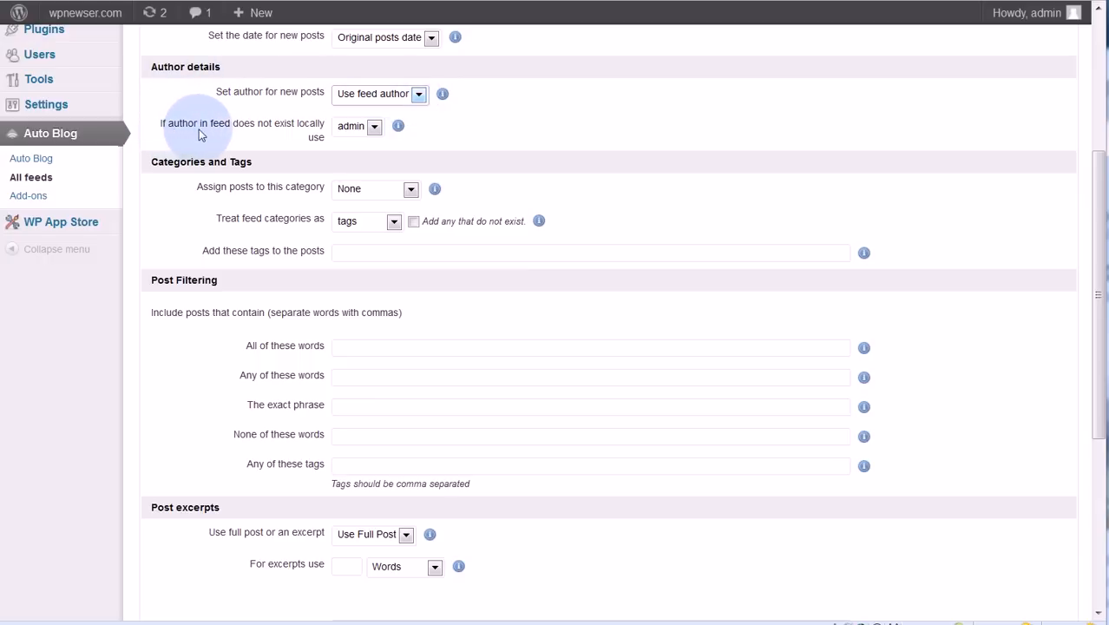
{"action": "mouse_move", "coordinate": [301, 130]}
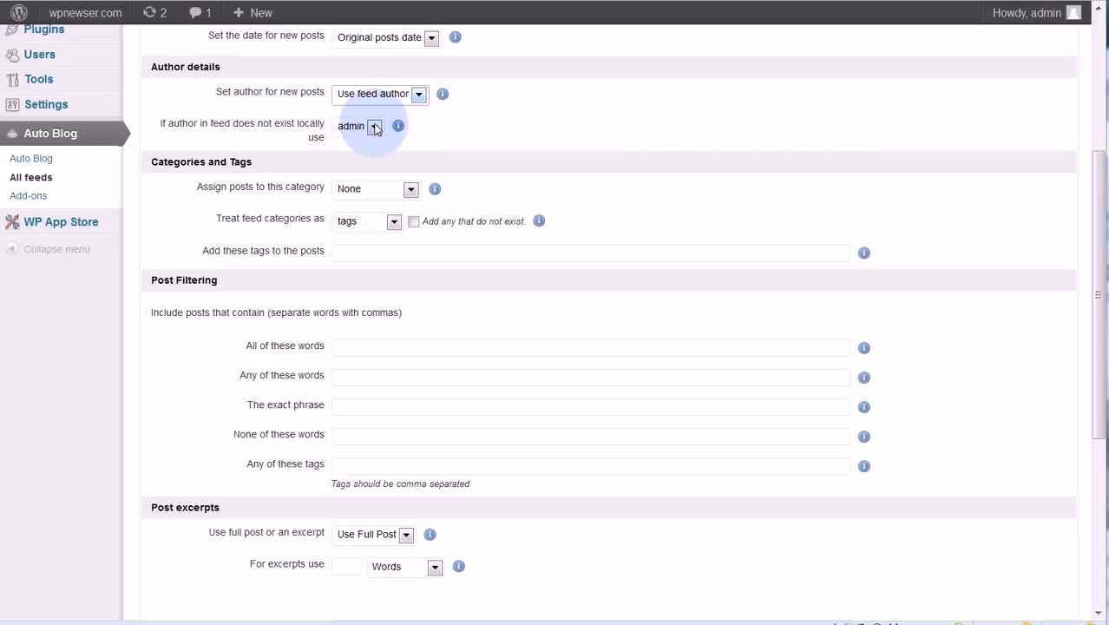
{"action": "left_click", "coordinate": [374, 125]}
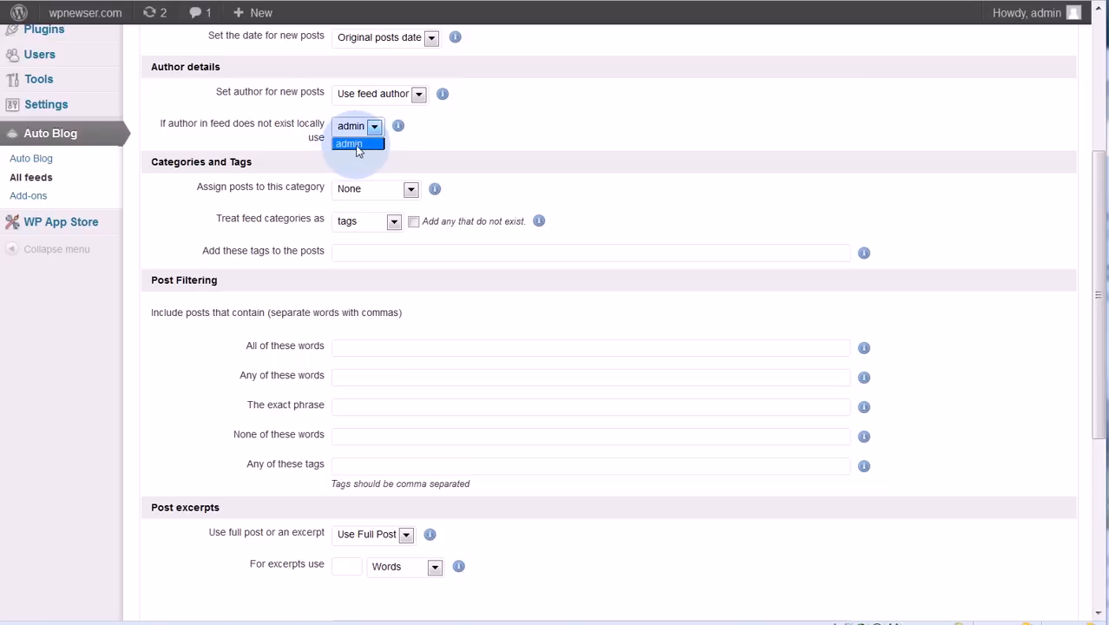
{"action": "left_click", "coordinate": [348, 143]}
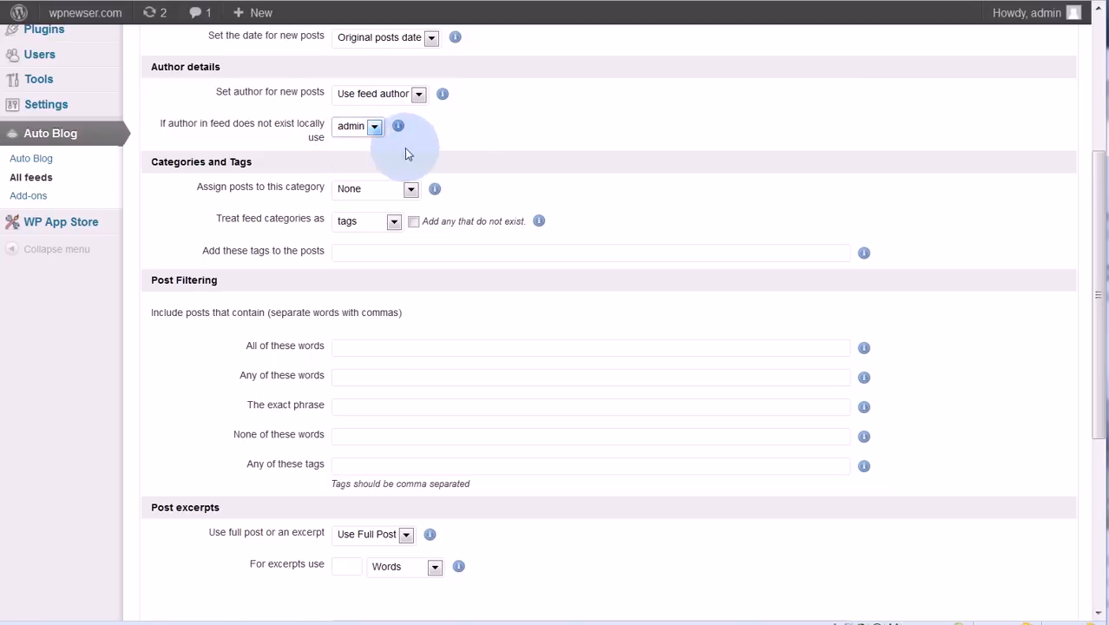
{"action": "scroll", "scroll_direction": "down", "scroll_amount": 3}
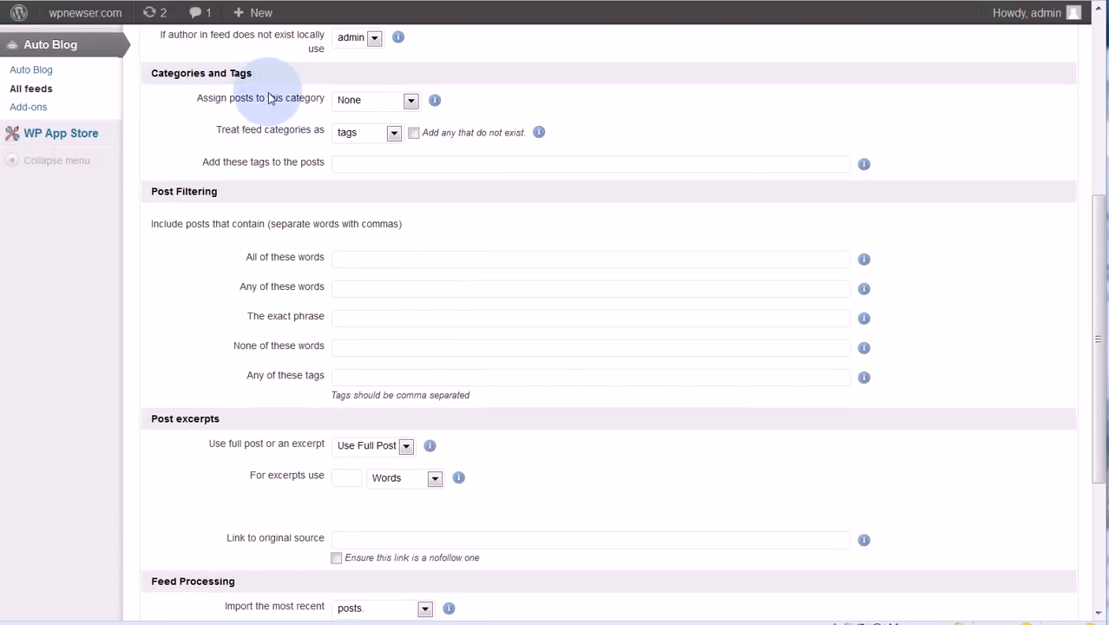
{"action": "mouse_move", "coordinate": [286, 104]}
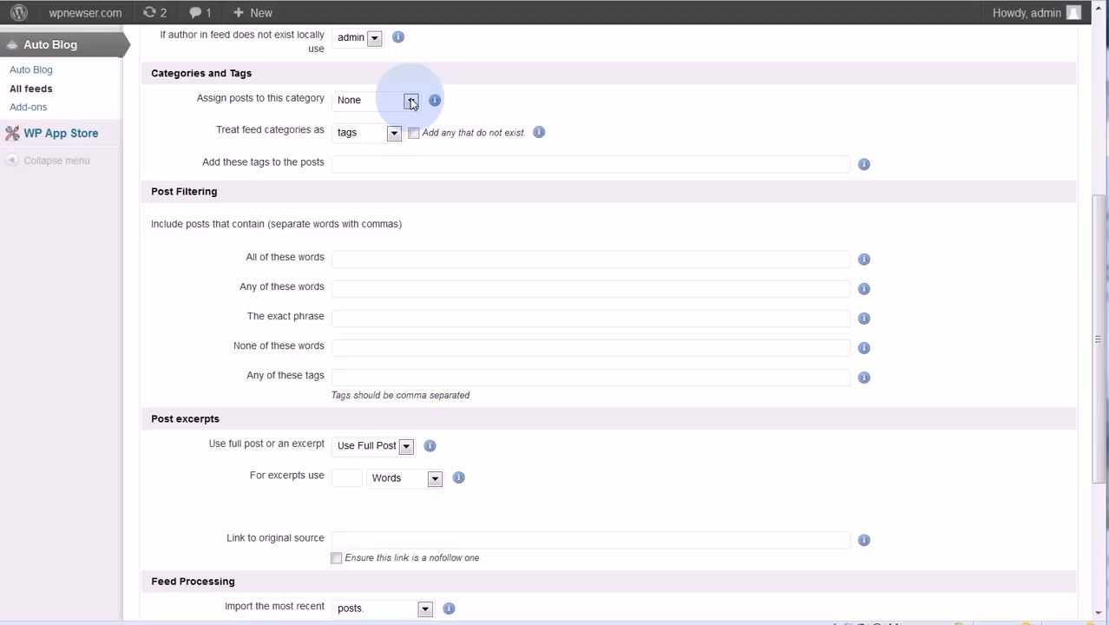
- Pick Tutorials in the 'Assign posts to this category' dropdown for imported posts
{"action": "left_click", "coordinate": [412, 100]}
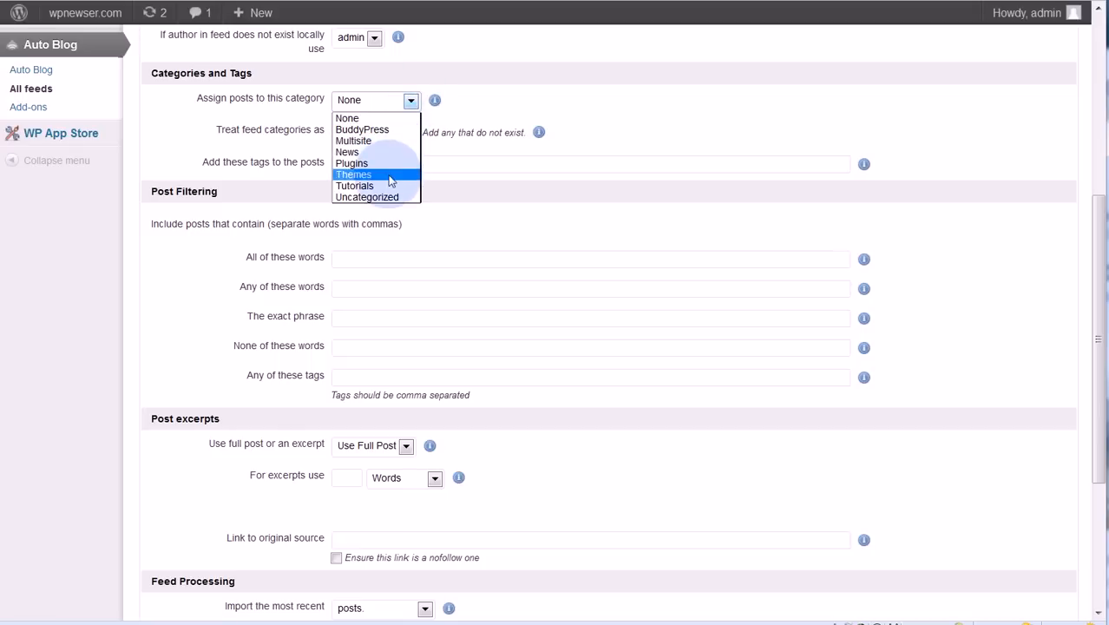
{"action": "left_click", "coordinate": [354, 184]}
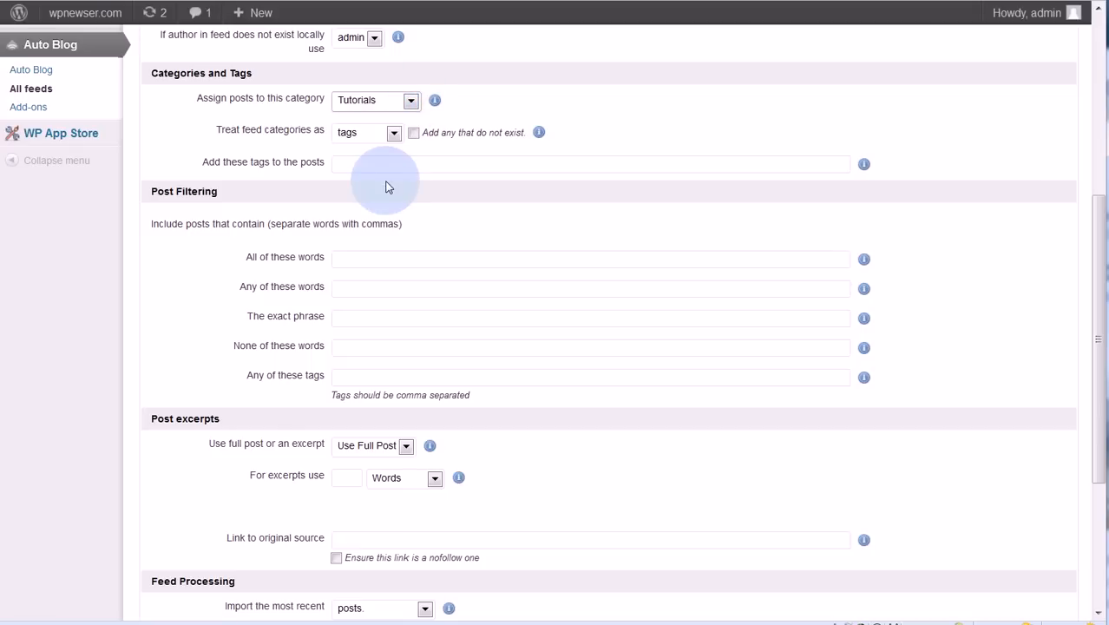
{"action": "mouse_move", "coordinate": [206, 135]}
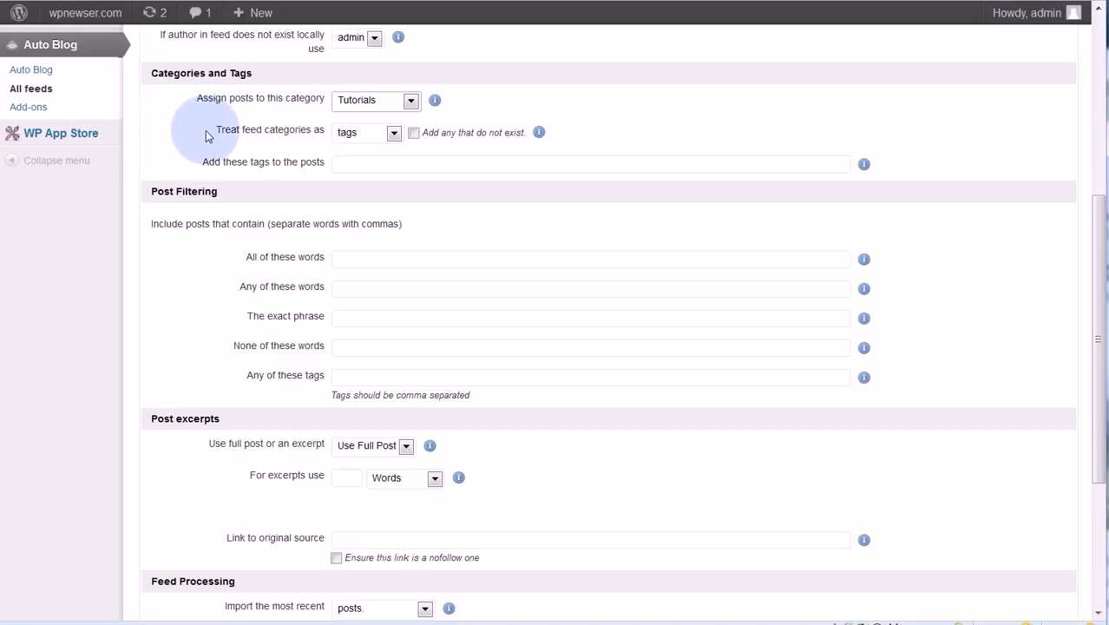
{"action": "left_click", "coordinate": [393, 131]}
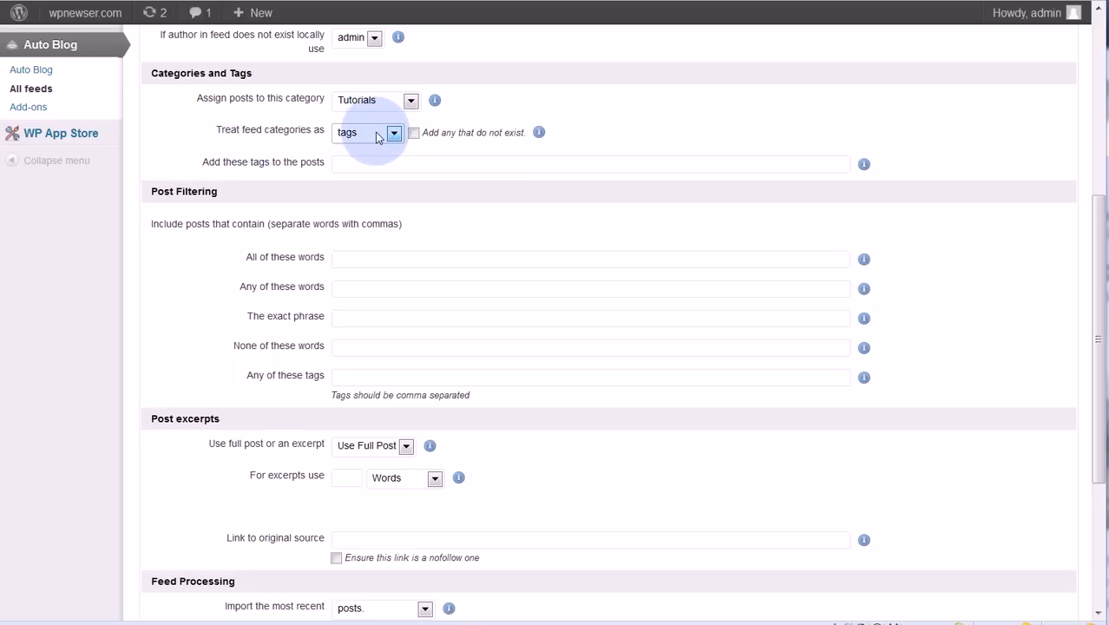
{"action": "mouse_move", "coordinate": [408, 139]}
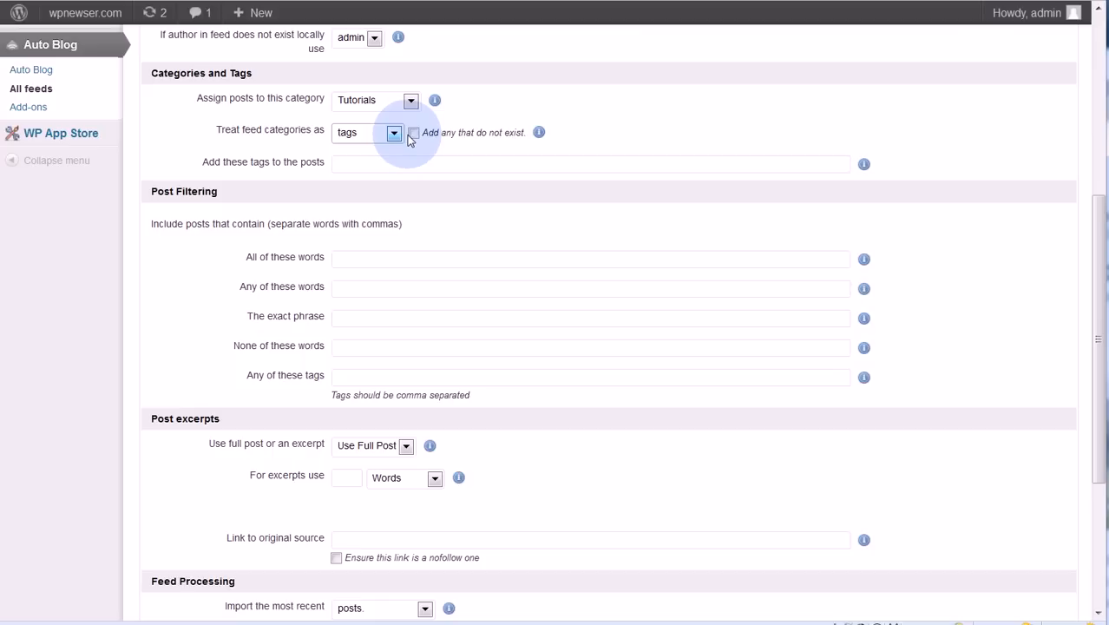
{"action": "mouse_move", "coordinate": [423, 144]}
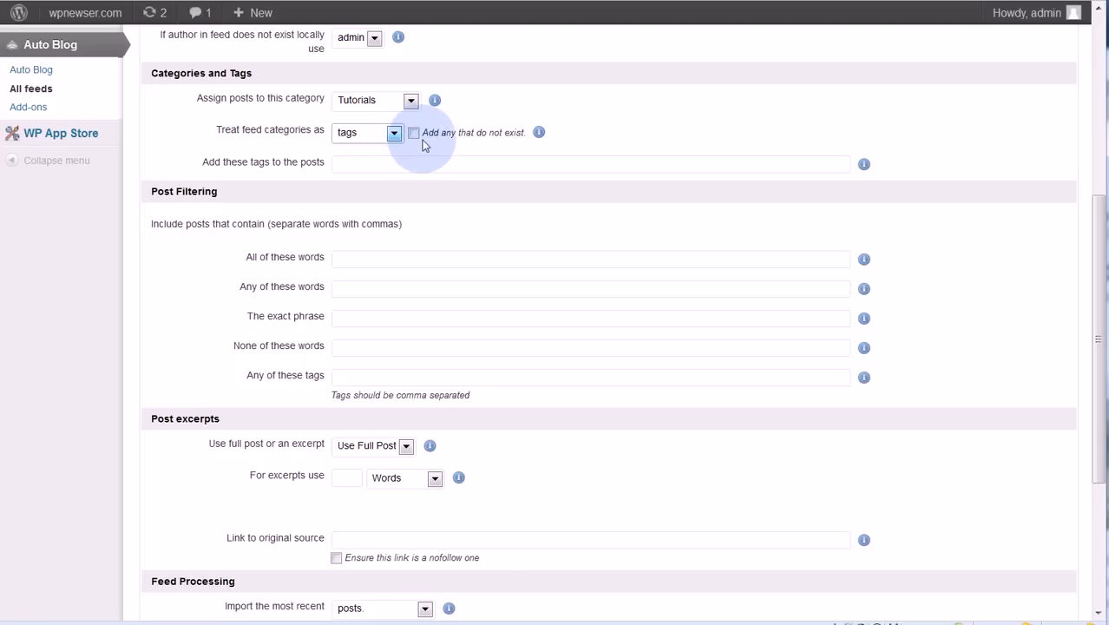
- Tick 'Add any that do not exist', leaving feed categories treated as tags
{"action": "left_click", "coordinate": [414, 133]}
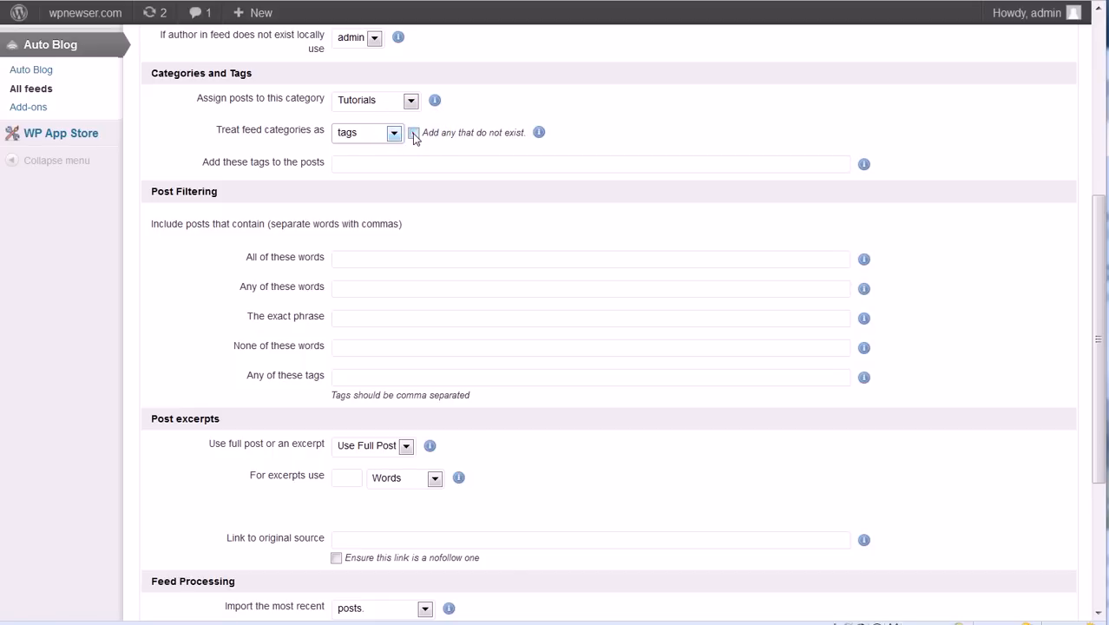
{"action": "left_click", "coordinate": [414, 132]}
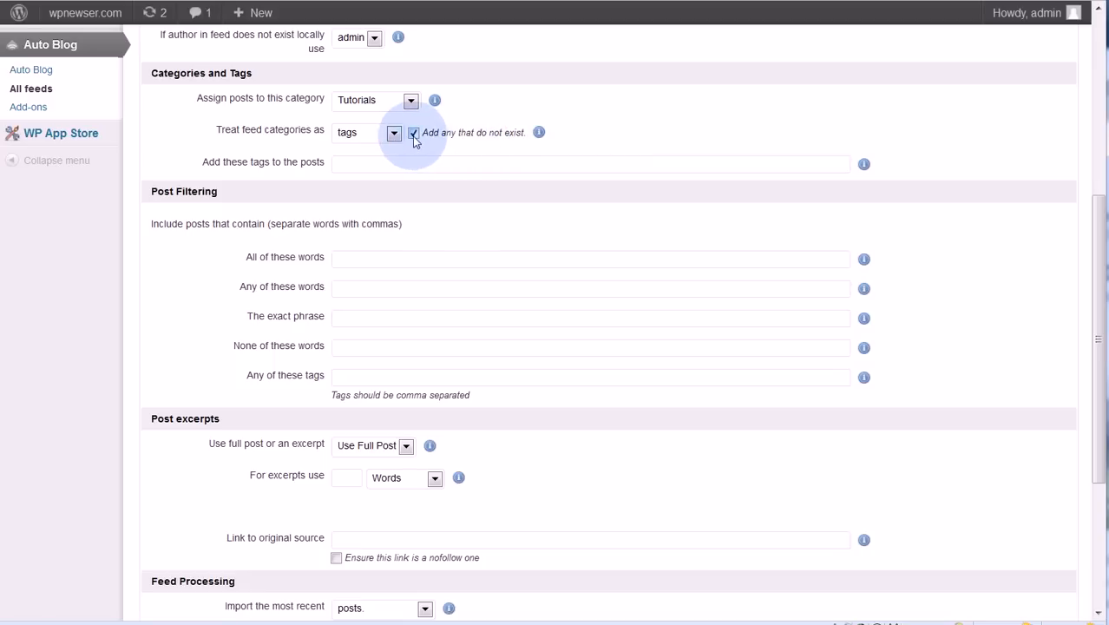
{"action": "left_click", "coordinate": [393, 132]}
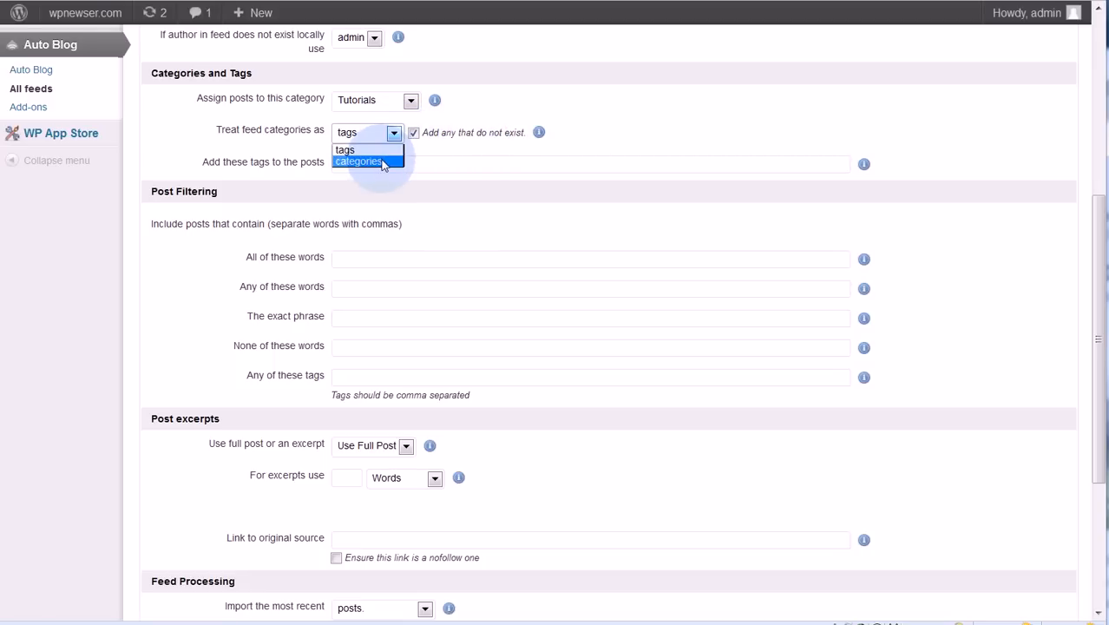
{"action": "left_click", "coordinate": [357, 162]}
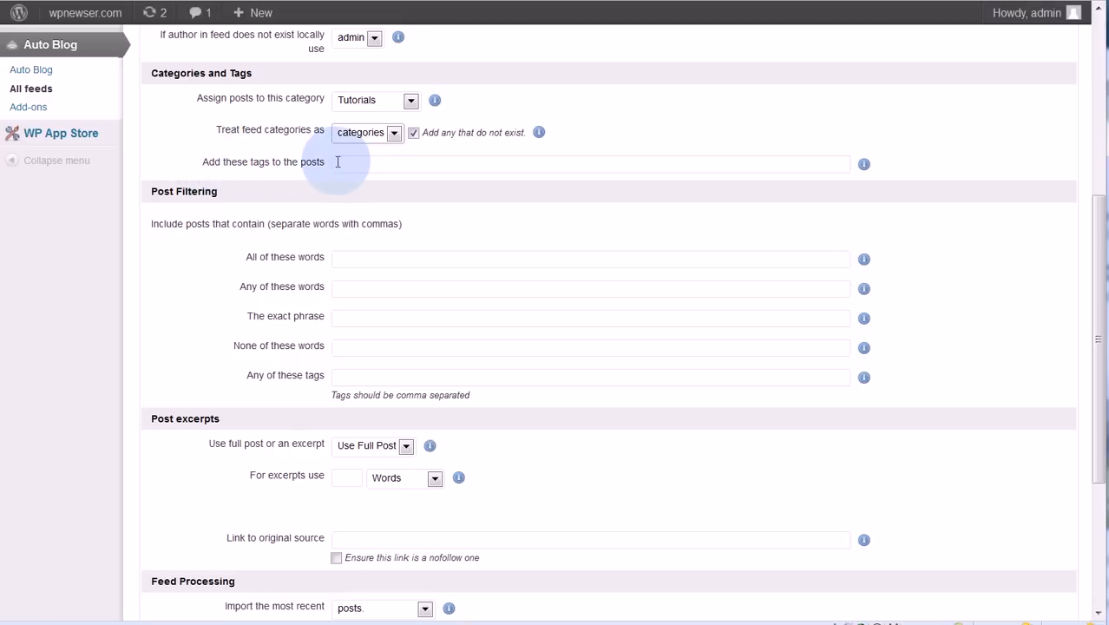
{"action": "left_click", "coordinate": [393, 132]}
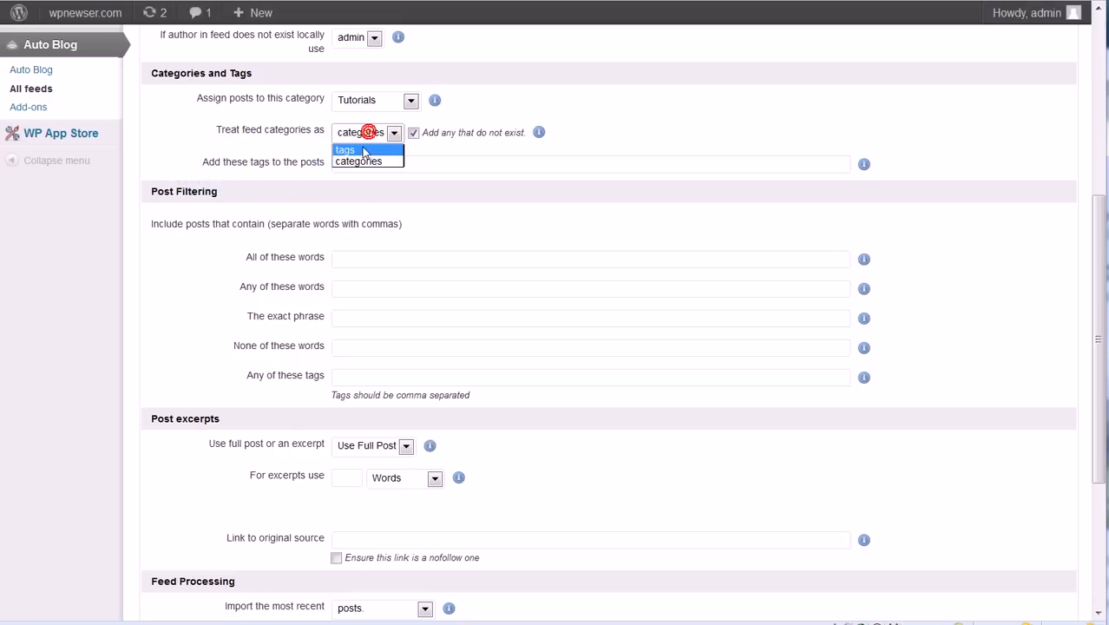
{"action": "left_click", "coordinate": [345, 149]}
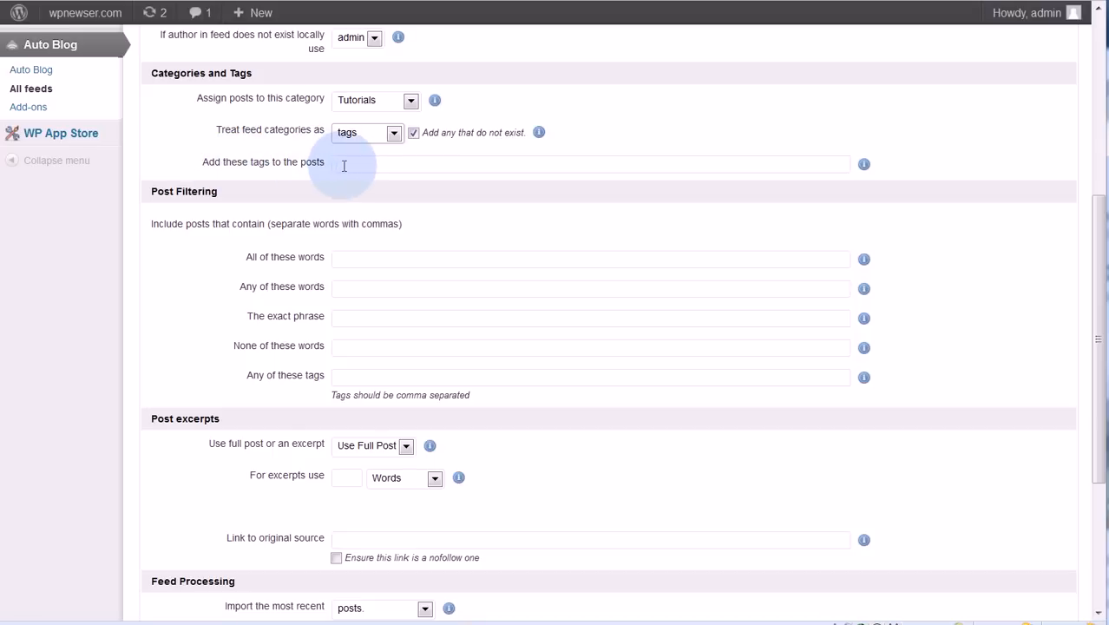
{"action": "left_click", "coordinate": [590, 164]}
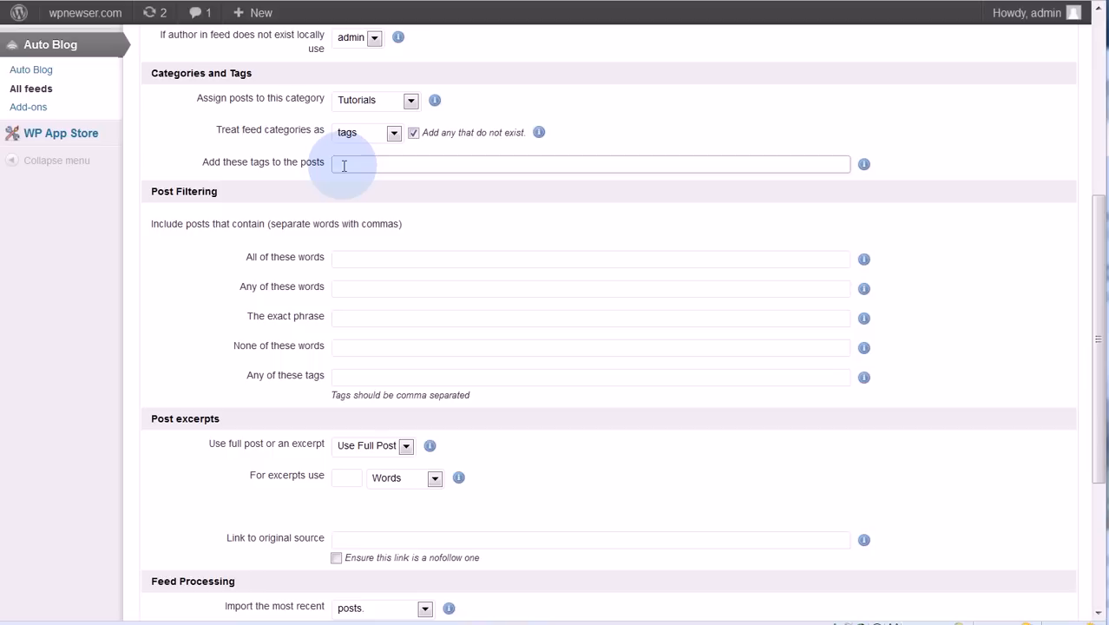
- Enter the tag 'wpmu' in 'Add these tags to the posts'
{"action": "type", "text": "wpmu"}
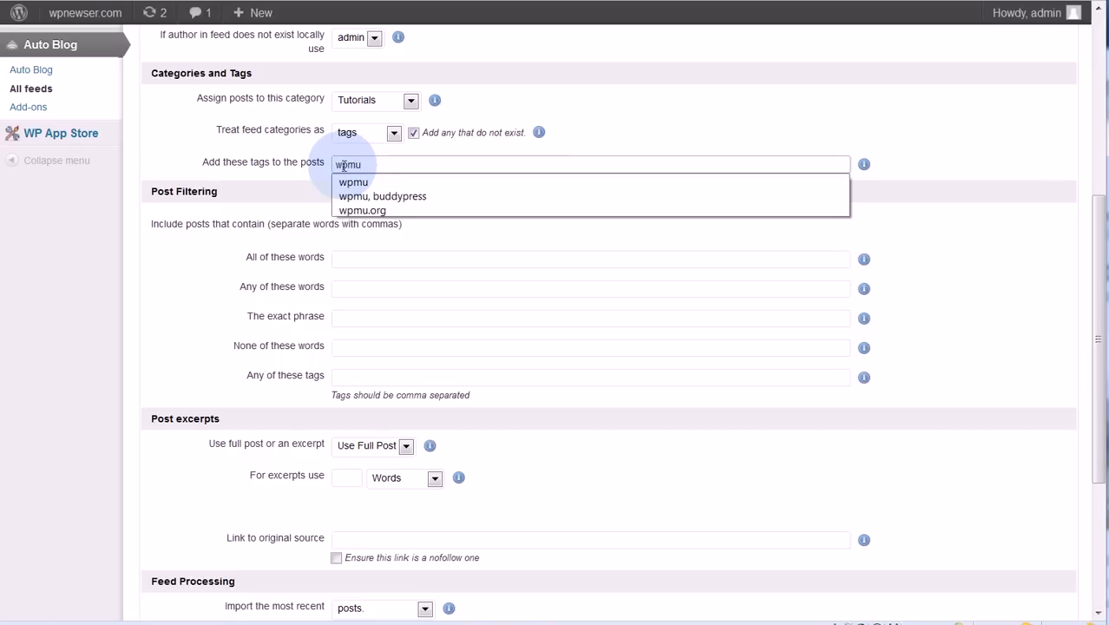
{"action": "left_click", "coordinate": [353, 182]}
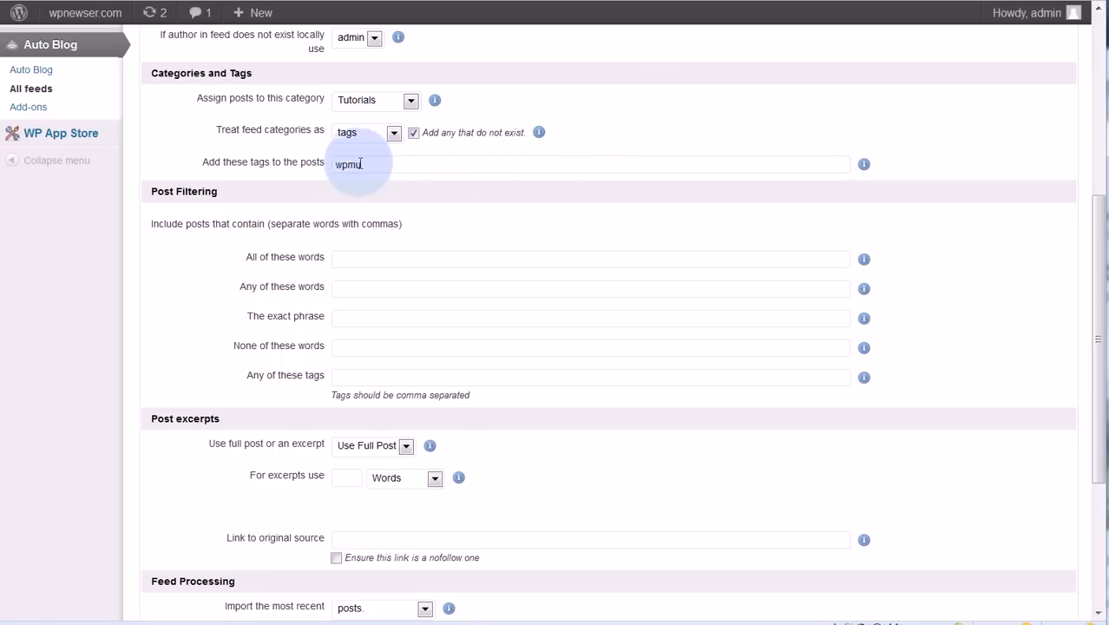
{"action": "scroll", "scroll_direction": "down", "scroll_amount": 3}
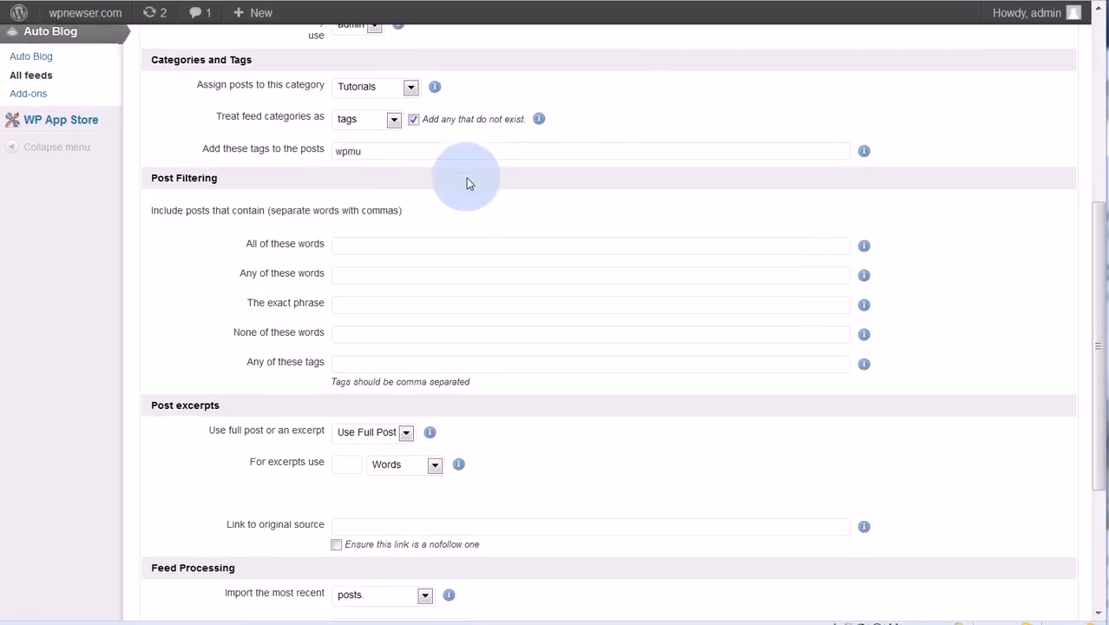
{"action": "scroll", "scroll_direction": "down", "scroll_amount": 3}
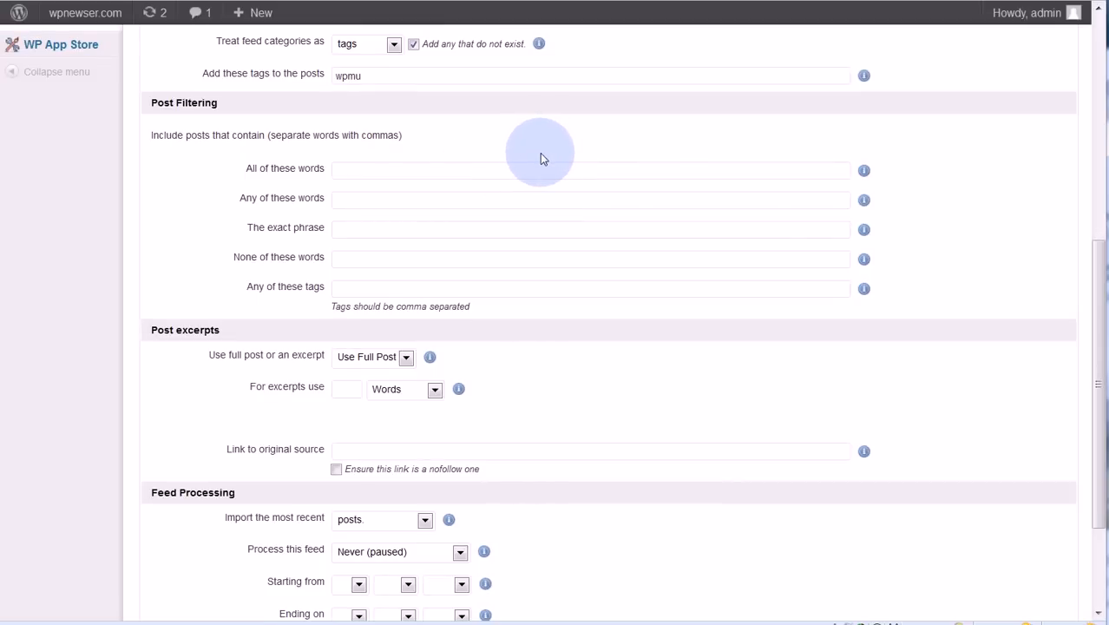
{"action": "scroll", "scroll_direction": "down", "scroll_amount": 3}
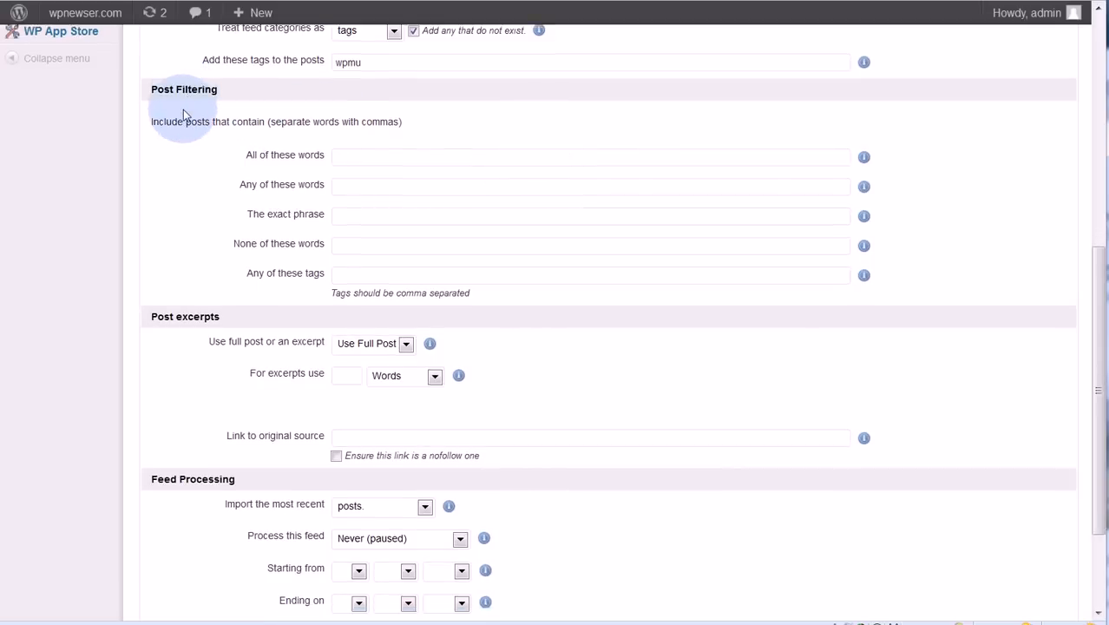
{"action": "scroll", "scroll_direction": "down", "scroll_amount": 3}
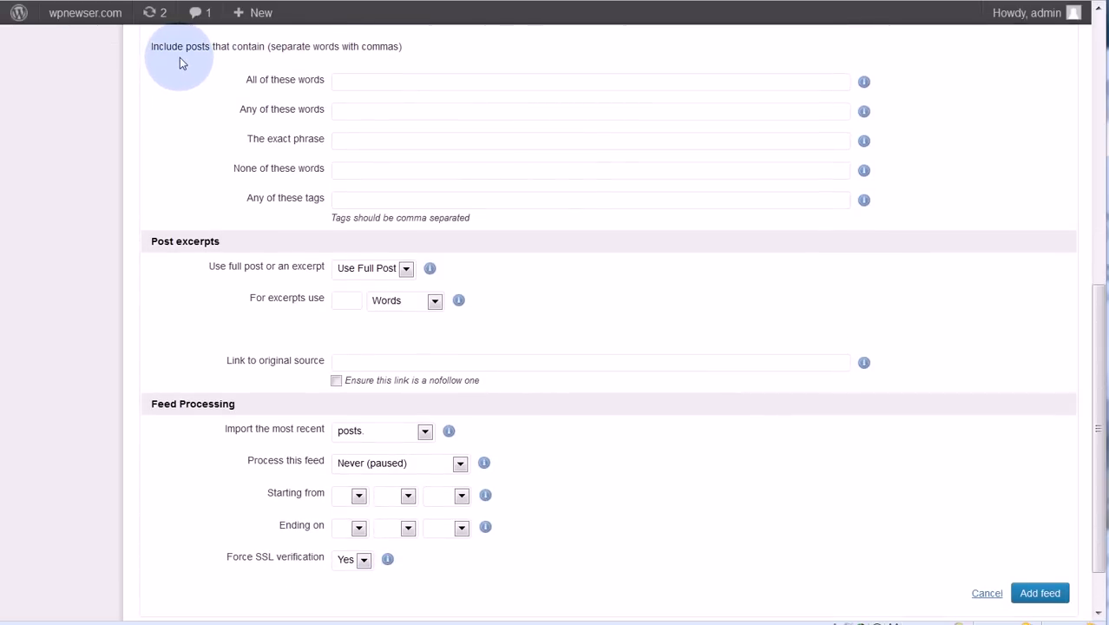
{"action": "mouse_move", "coordinate": [338, 65]}
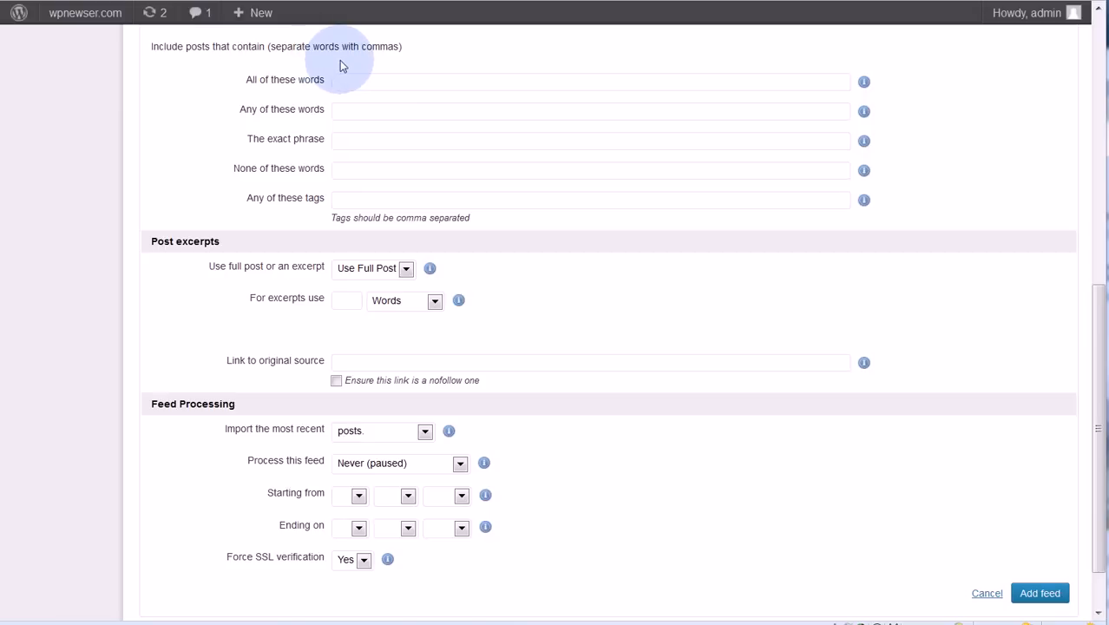
{"action": "mouse_move", "coordinate": [299, 91]}
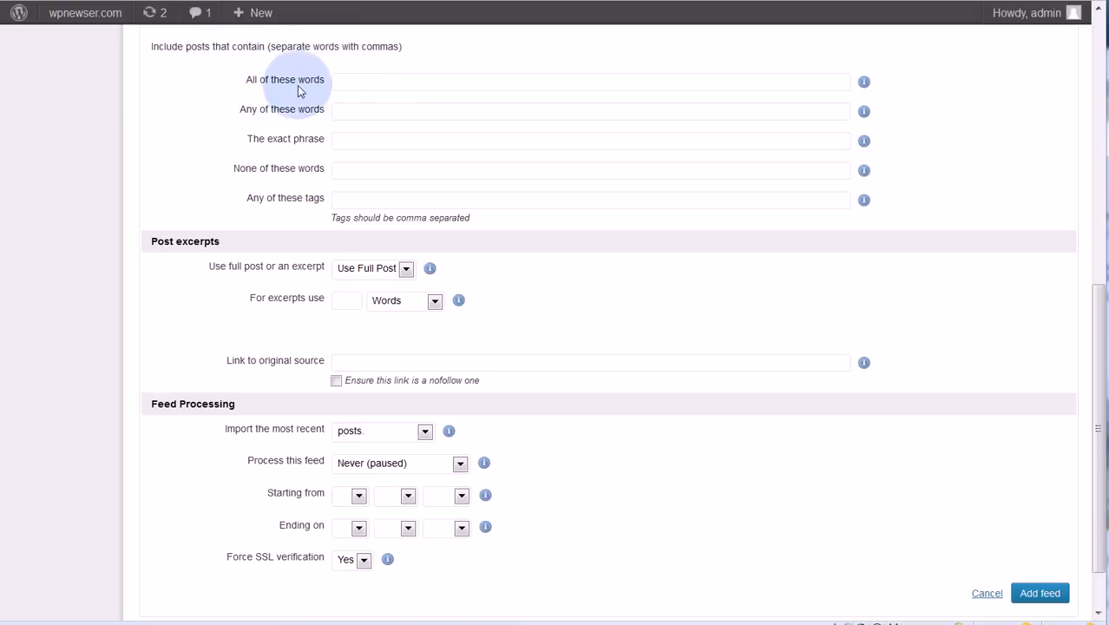
{"action": "mouse_move", "coordinate": [274, 143]}
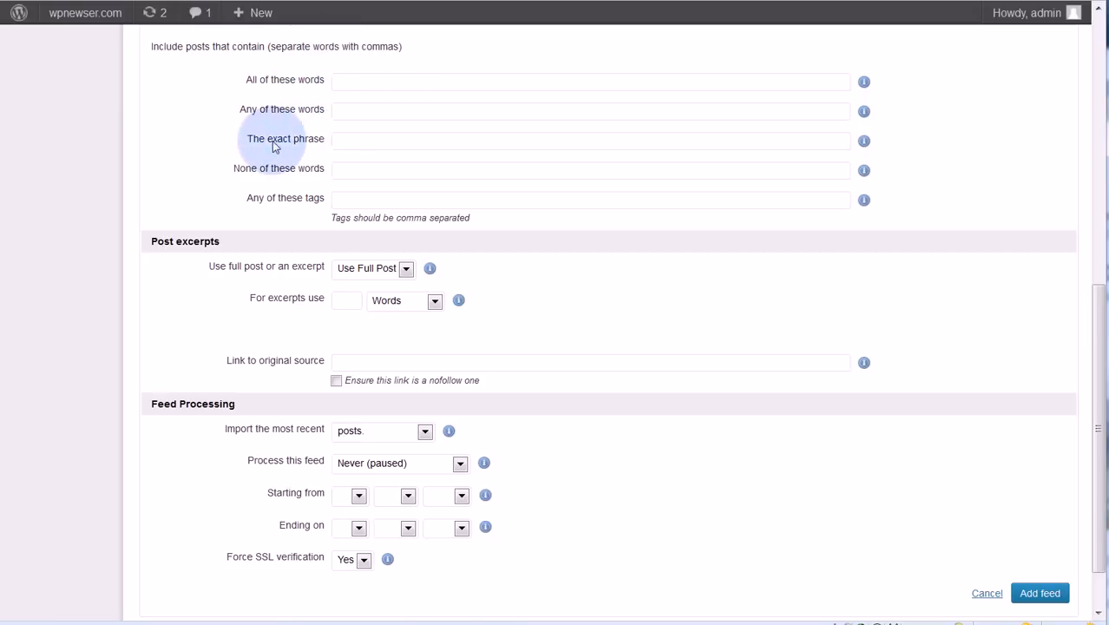
{"action": "left_click", "coordinate": [590, 81]}
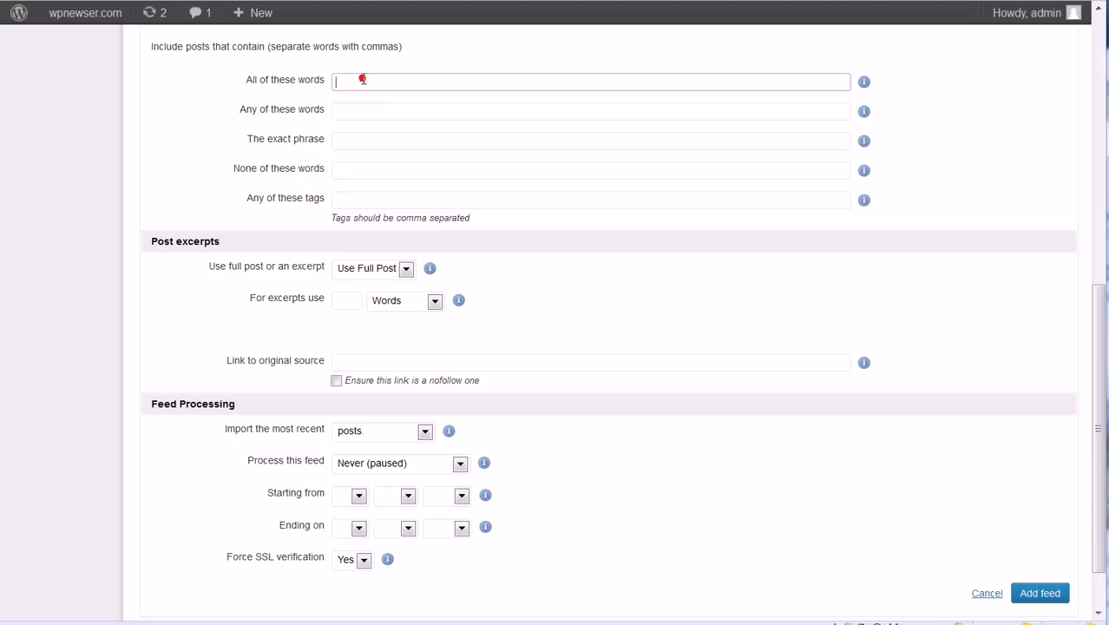
{"action": "type", "text": "m"}
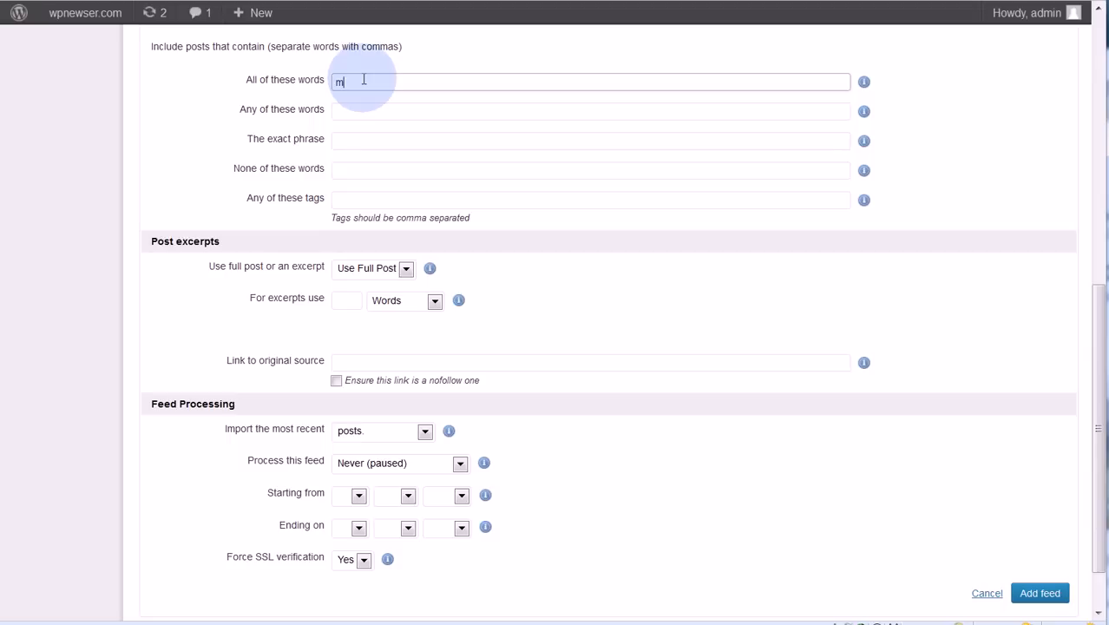
{"action": "type", "text": "obile"}
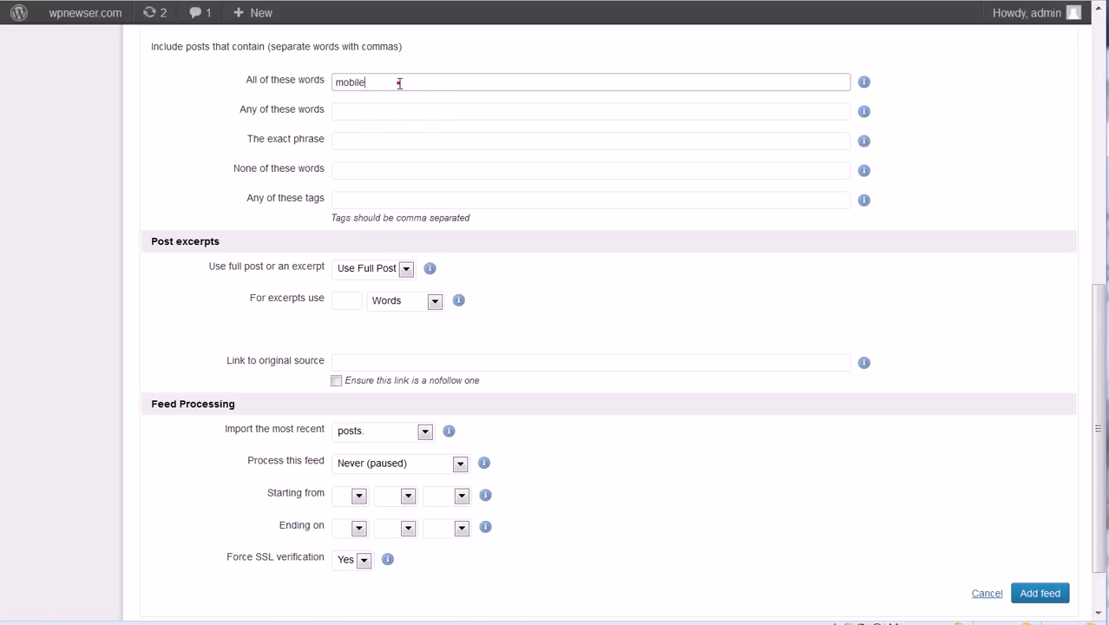
{"action": "double_click", "coordinate": [348, 81]}
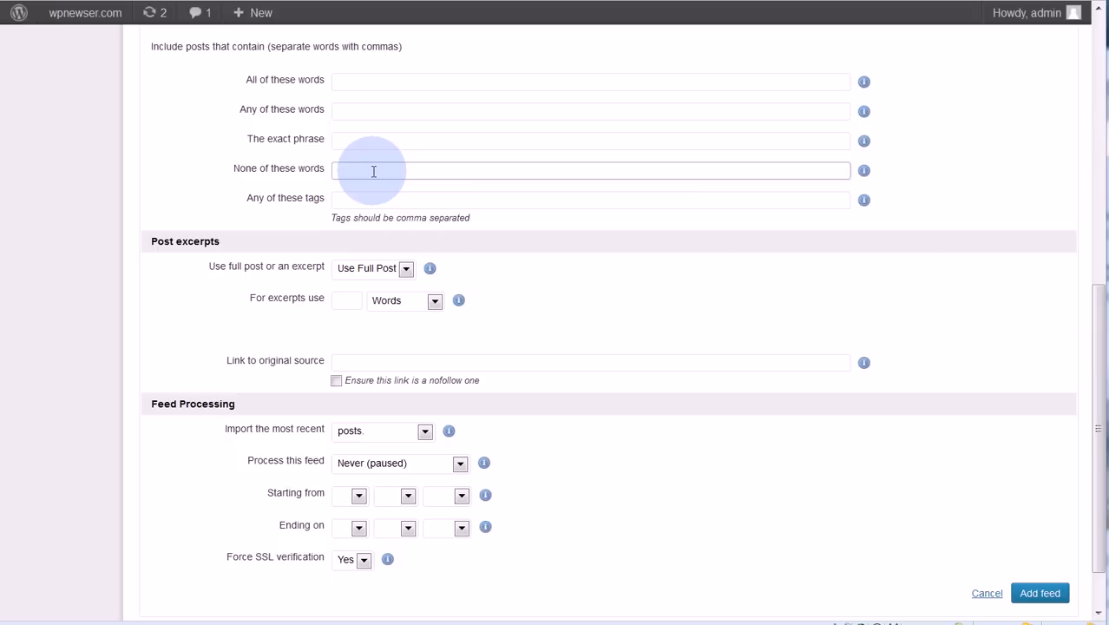
{"action": "type", "text": "mobile"}
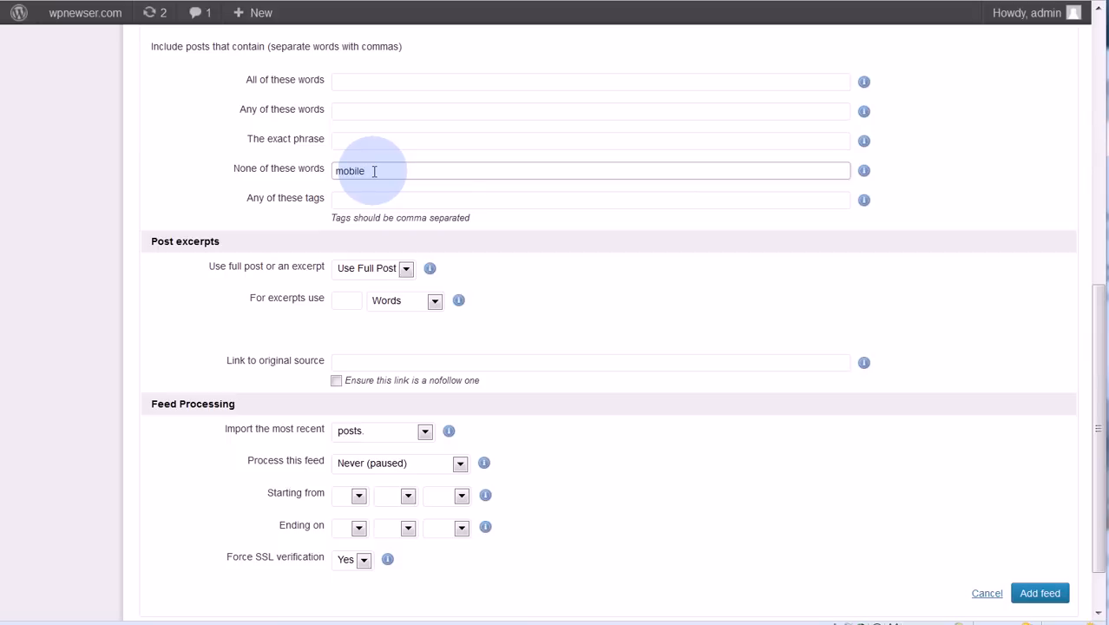
{"action": "double_click", "coordinate": [350, 170]}
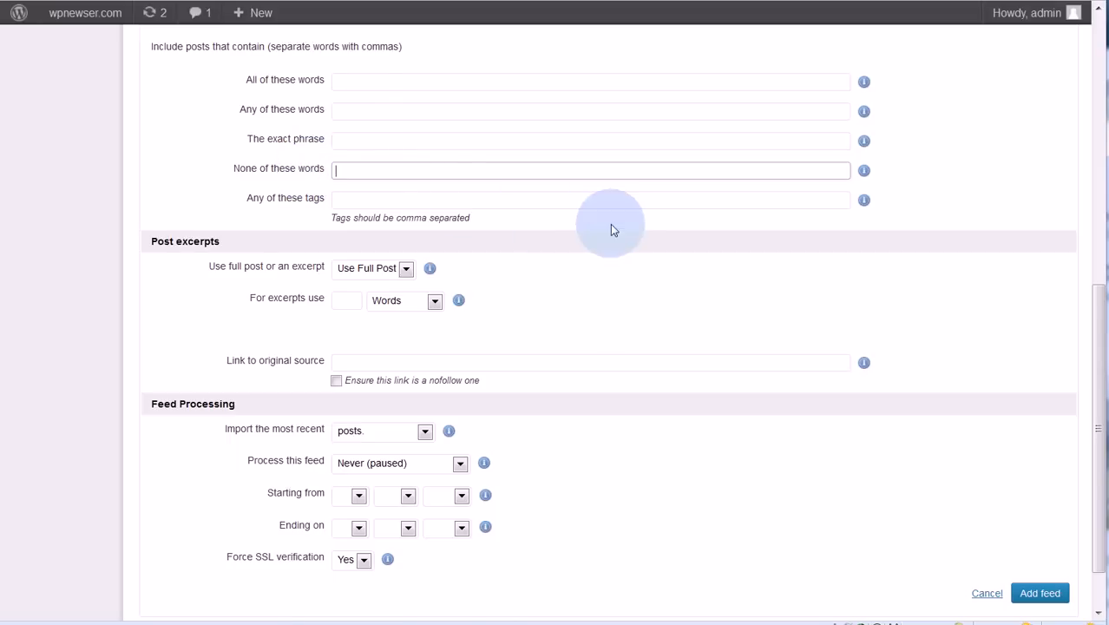
{"action": "scroll", "scroll_direction": "down", "scroll_amount": 3}
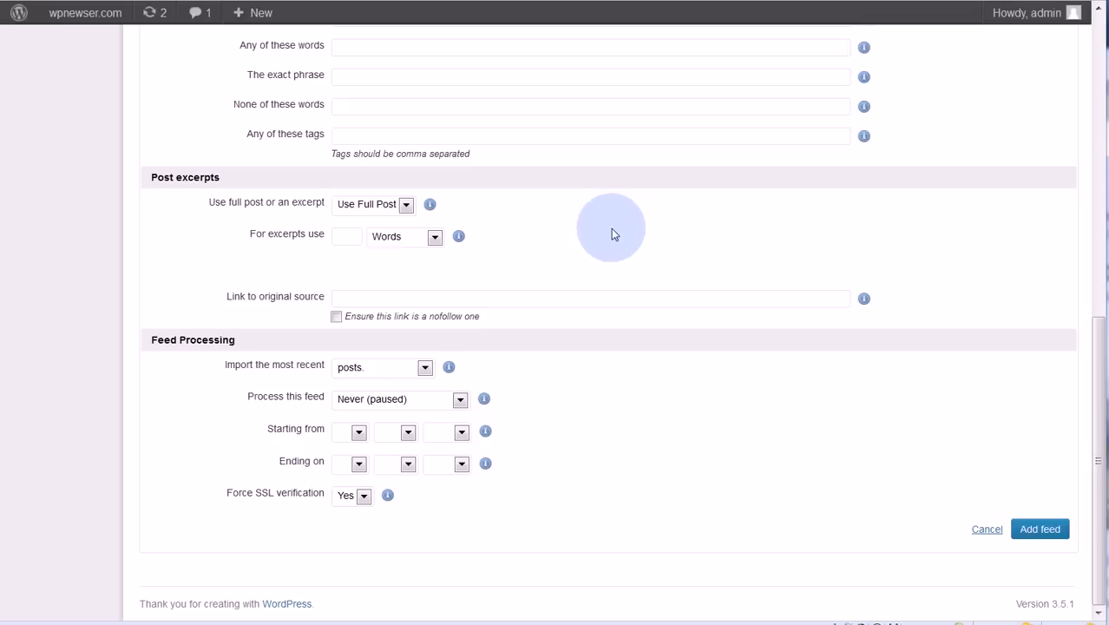
{"action": "mouse_move", "coordinate": [229, 211]}
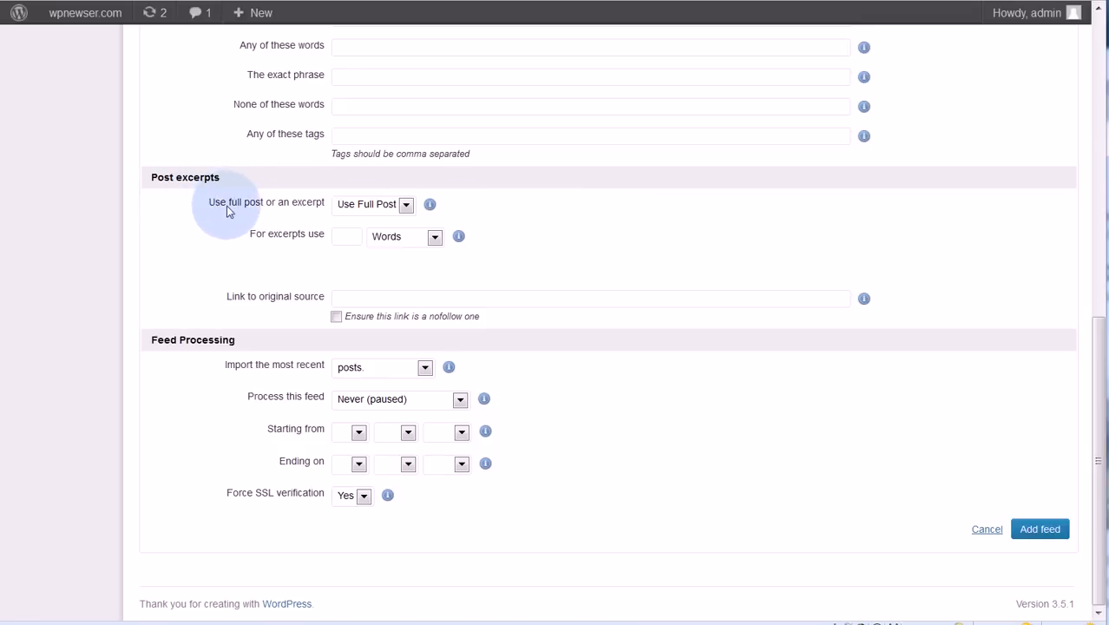
{"action": "mouse_move", "coordinate": [395, 204]}
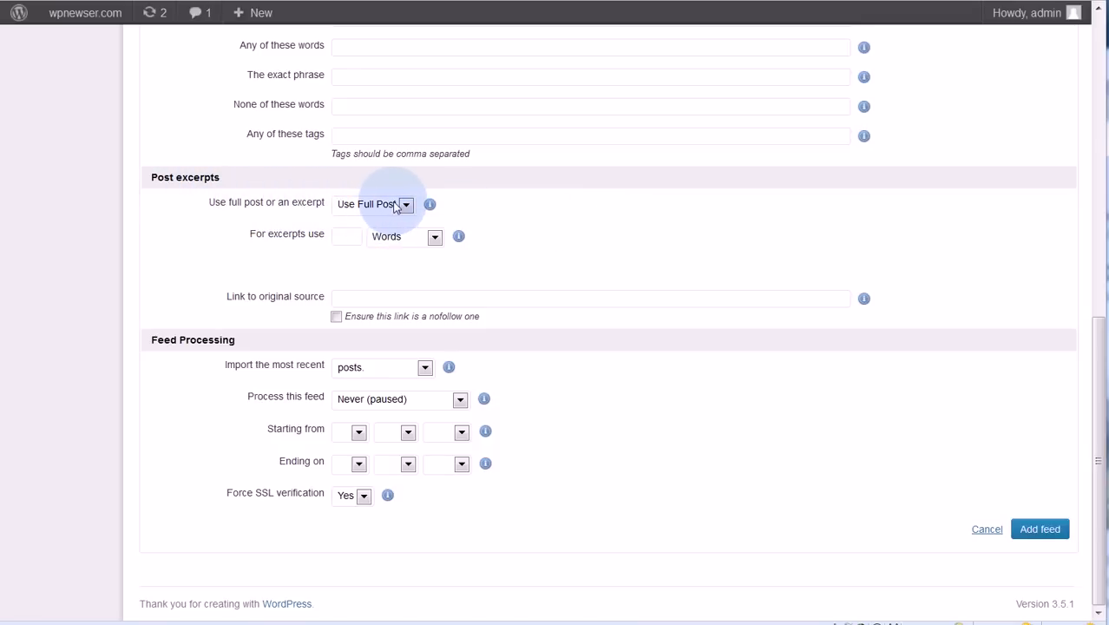
- Switch to Use Excerpt with the excerpt length set to 3 sentences
{"action": "left_click", "coordinate": [374, 204]}
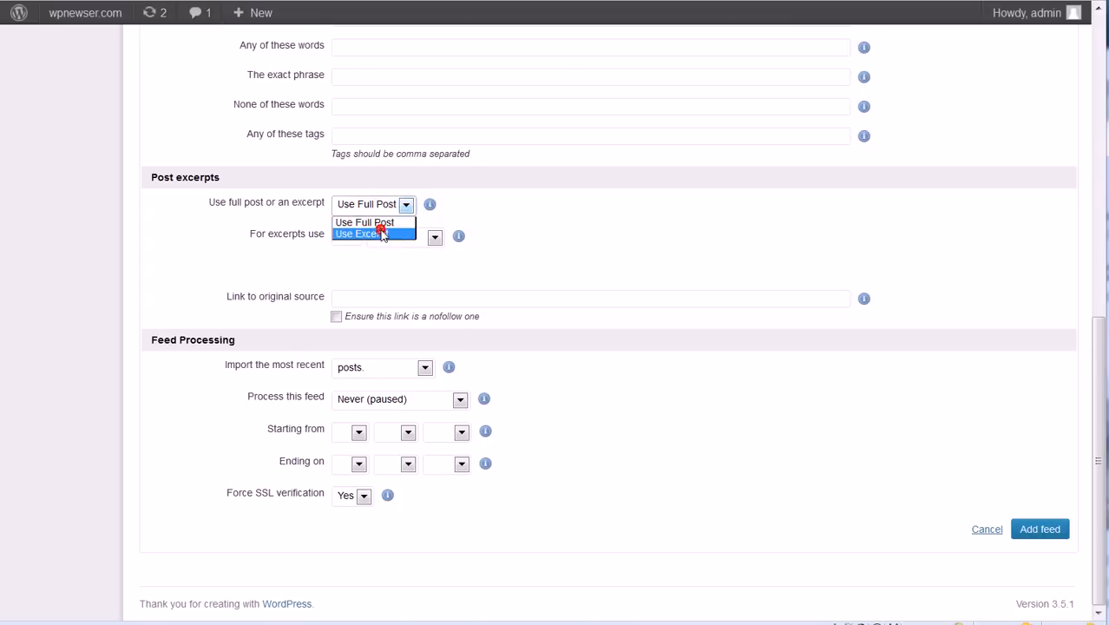
{"action": "left_click", "coordinate": [358, 232]}
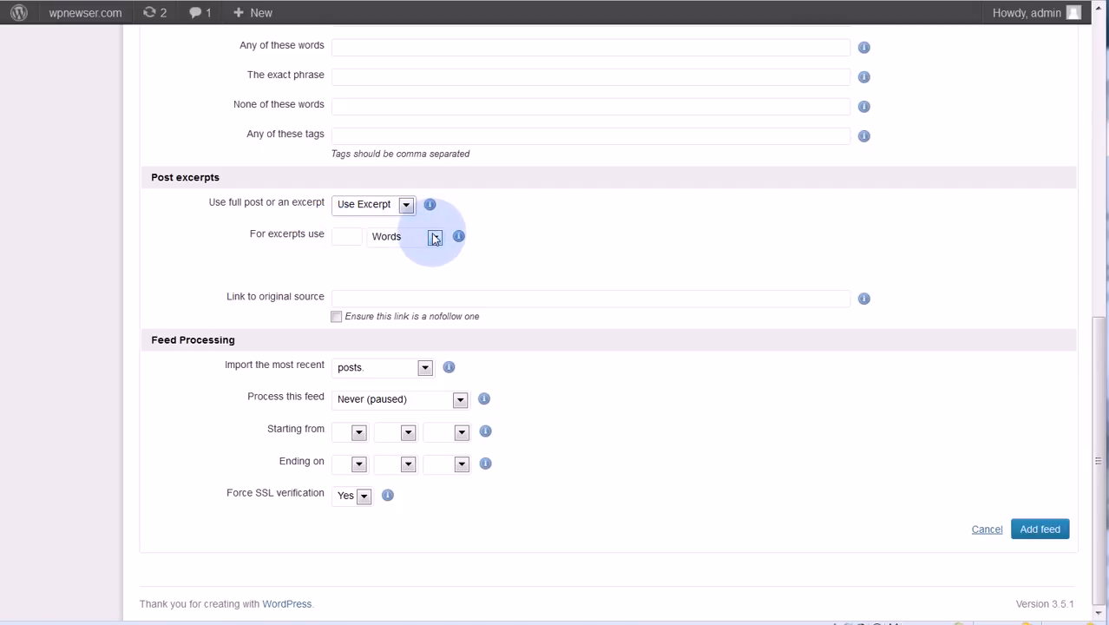
{"action": "left_click", "coordinate": [404, 236]}
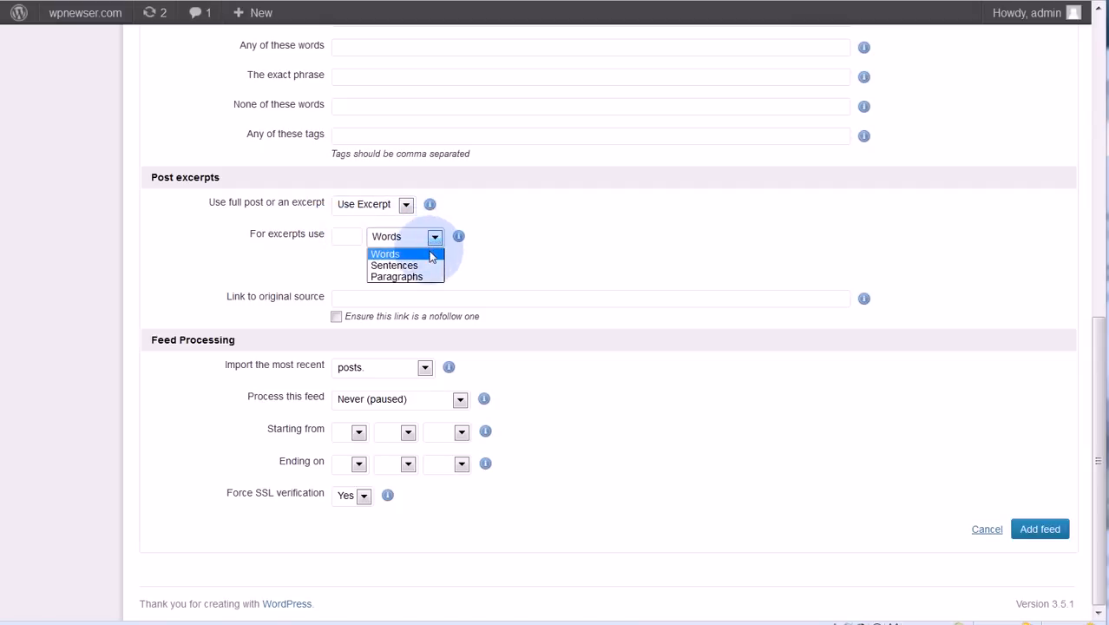
{"action": "left_click", "coordinate": [394, 265]}
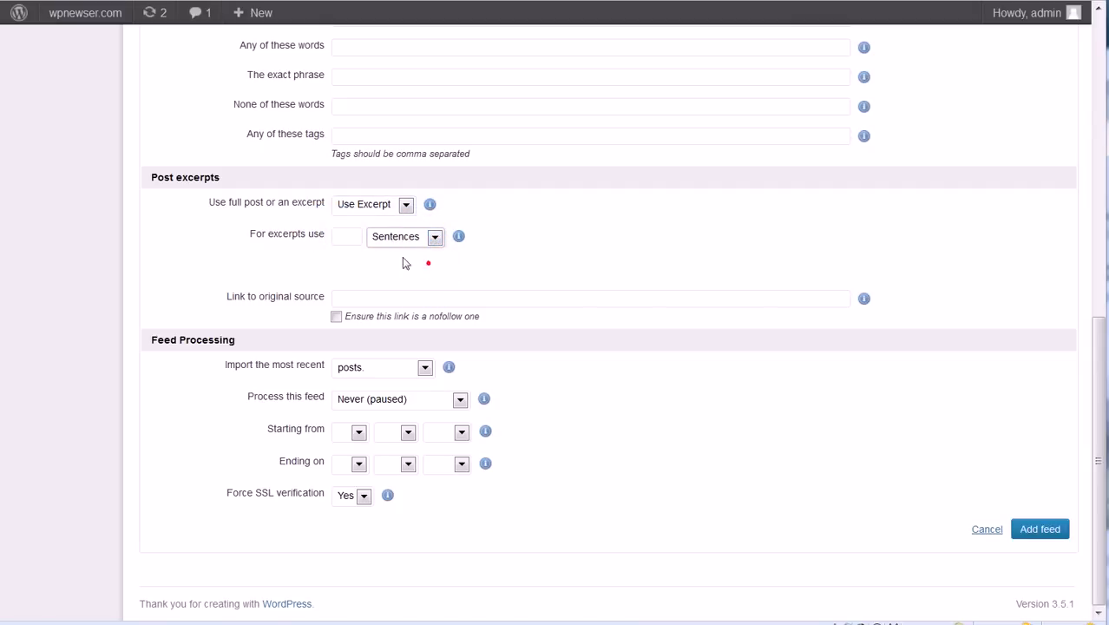
{"action": "type", "text": "3"}
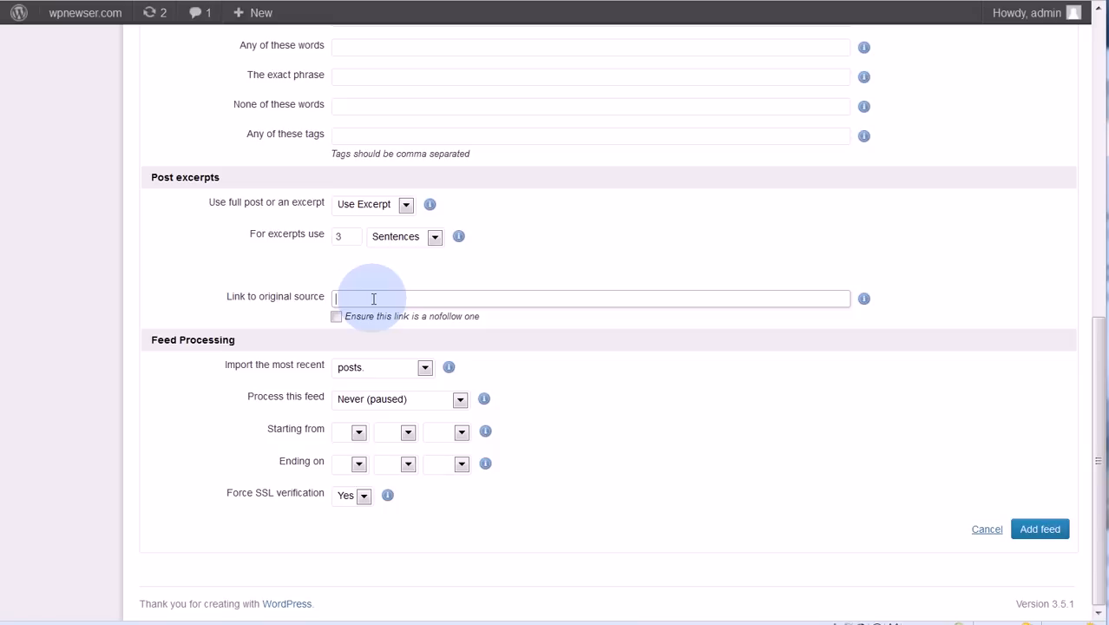
- Set the original source link text to 'See the full post at WPMU.org'
{"action": "type", "text": "Se"}
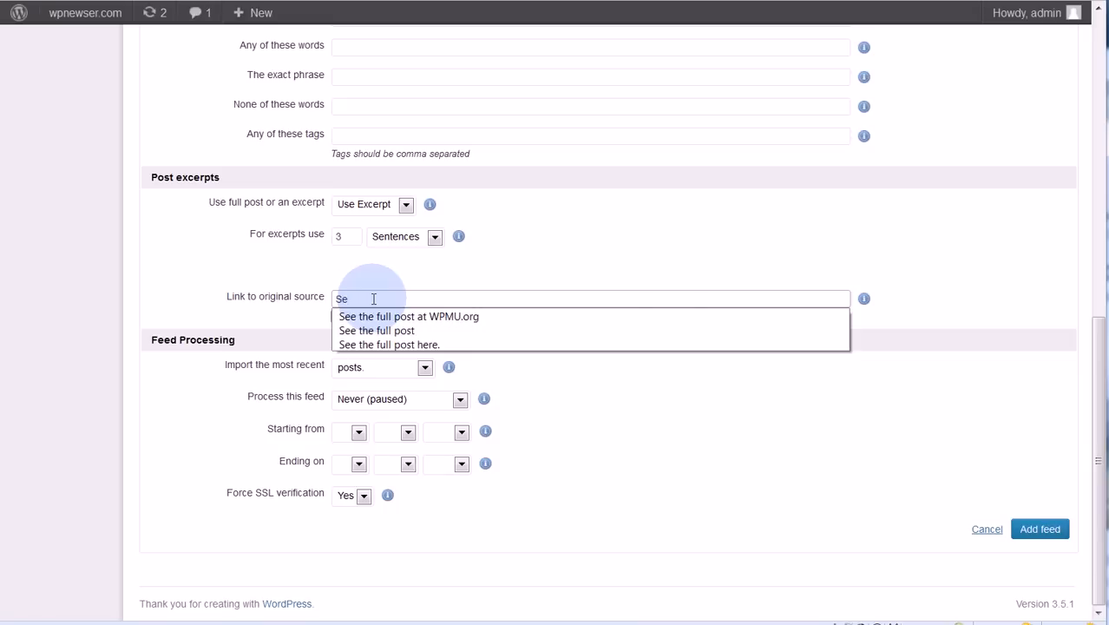
{"action": "left_click", "coordinate": [408, 316]}
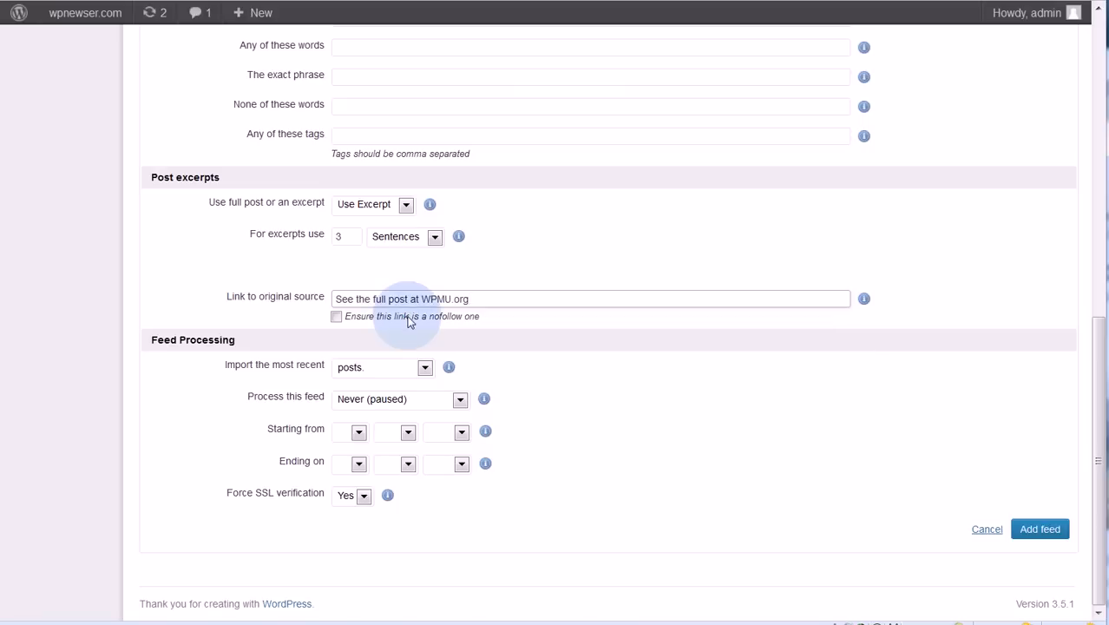
{"action": "left_click", "coordinate": [481, 298]}
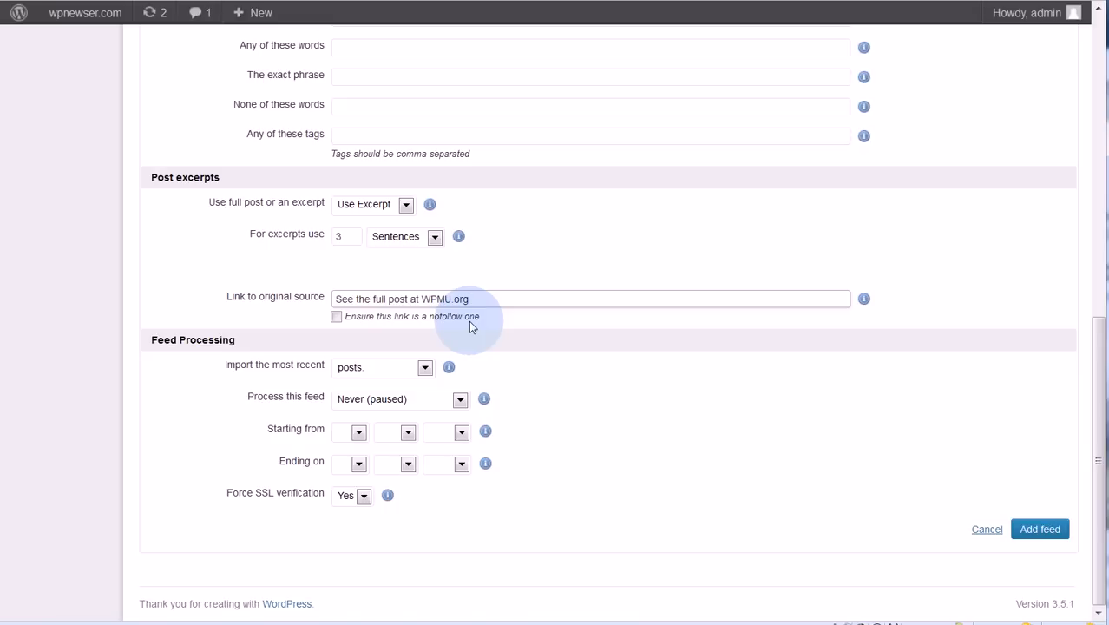
{"action": "mouse_move", "coordinate": [534, 332]}
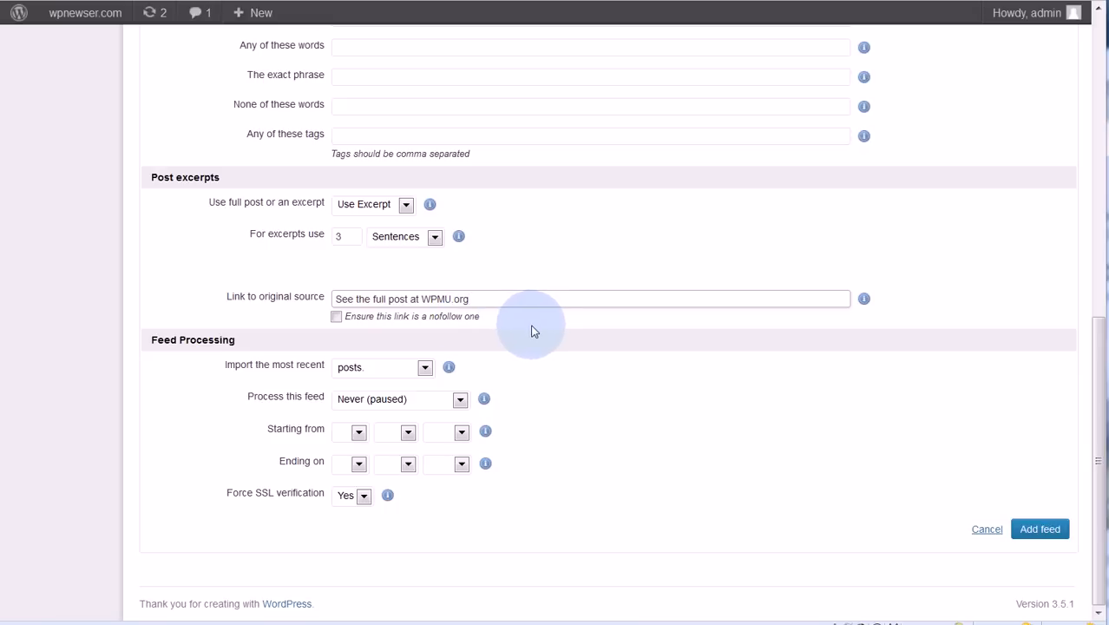
{"action": "mouse_move", "coordinate": [402, 323]}
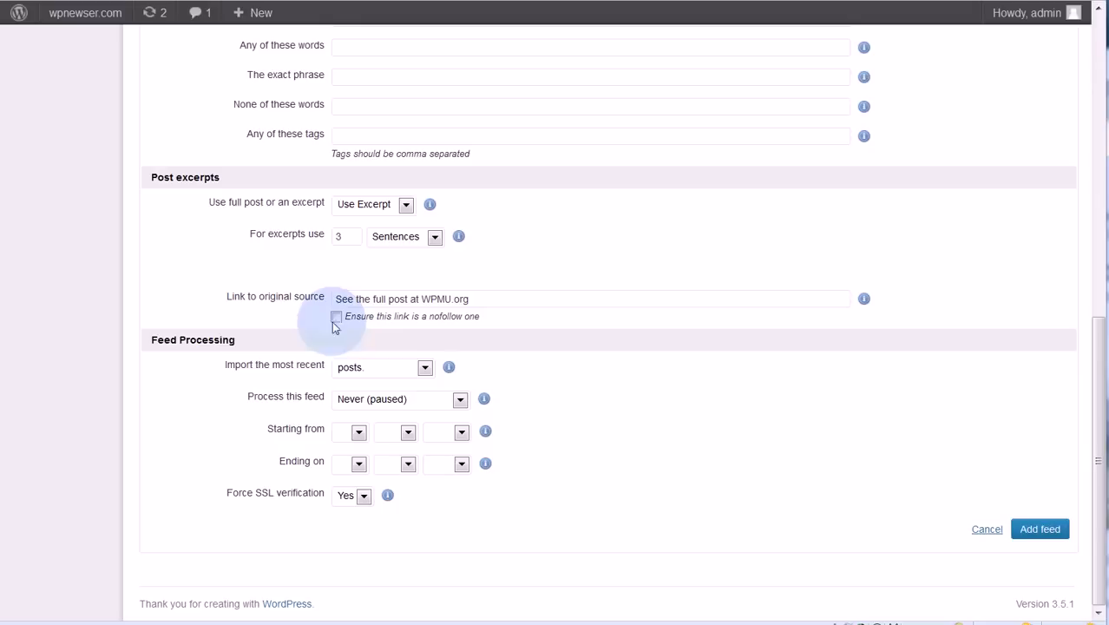
{"action": "mouse_move", "coordinate": [586, 339]}
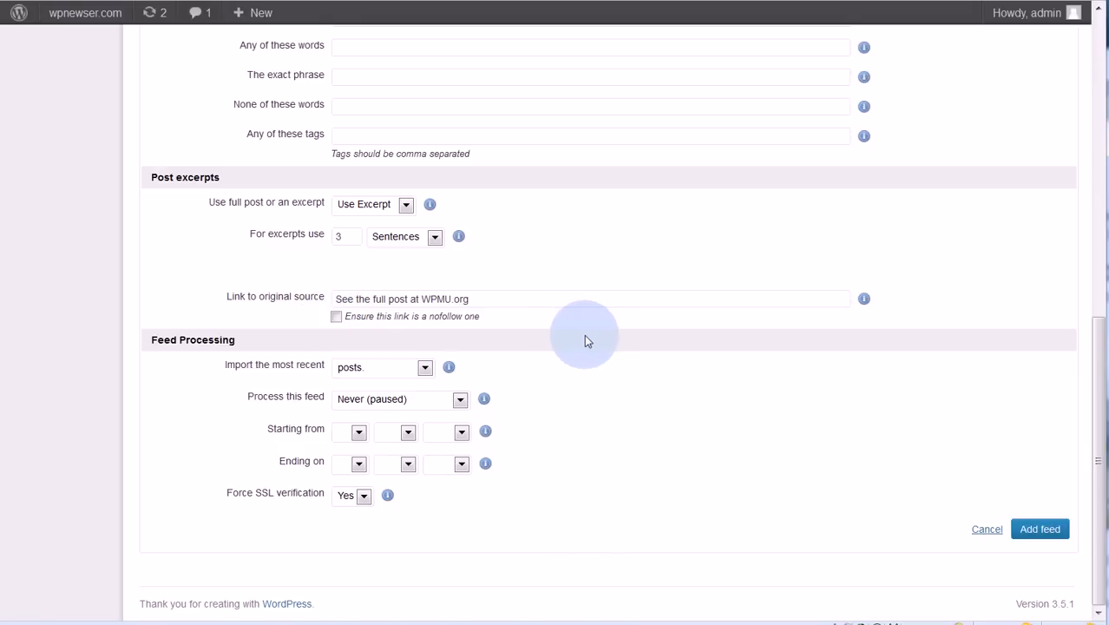
{"action": "mouse_move", "coordinate": [156, 347]}
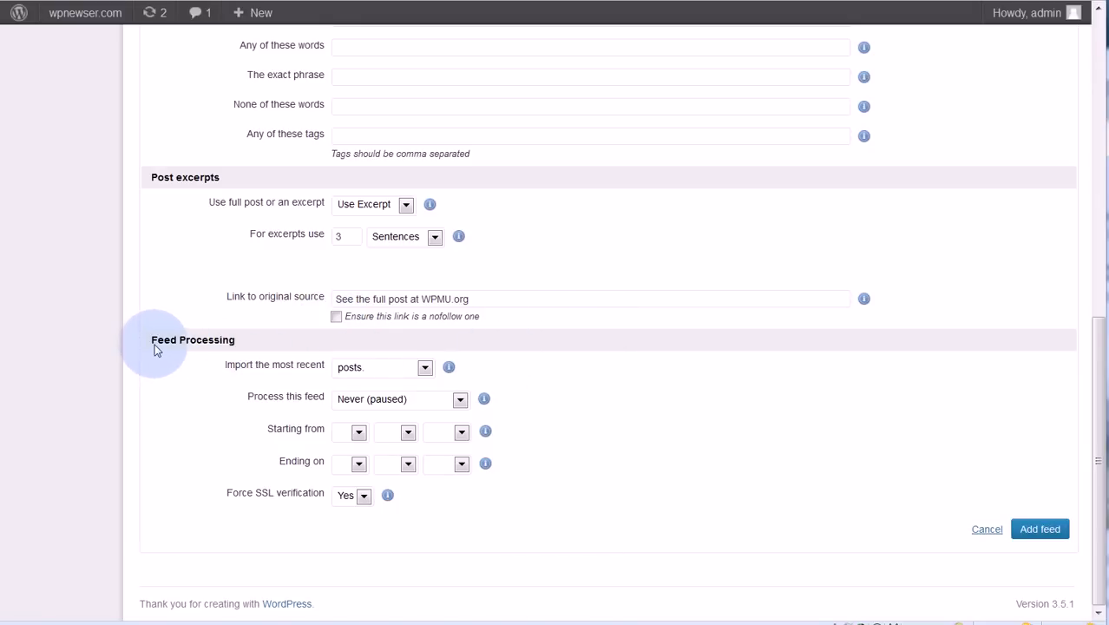
{"action": "mouse_move", "coordinate": [337, 392]}
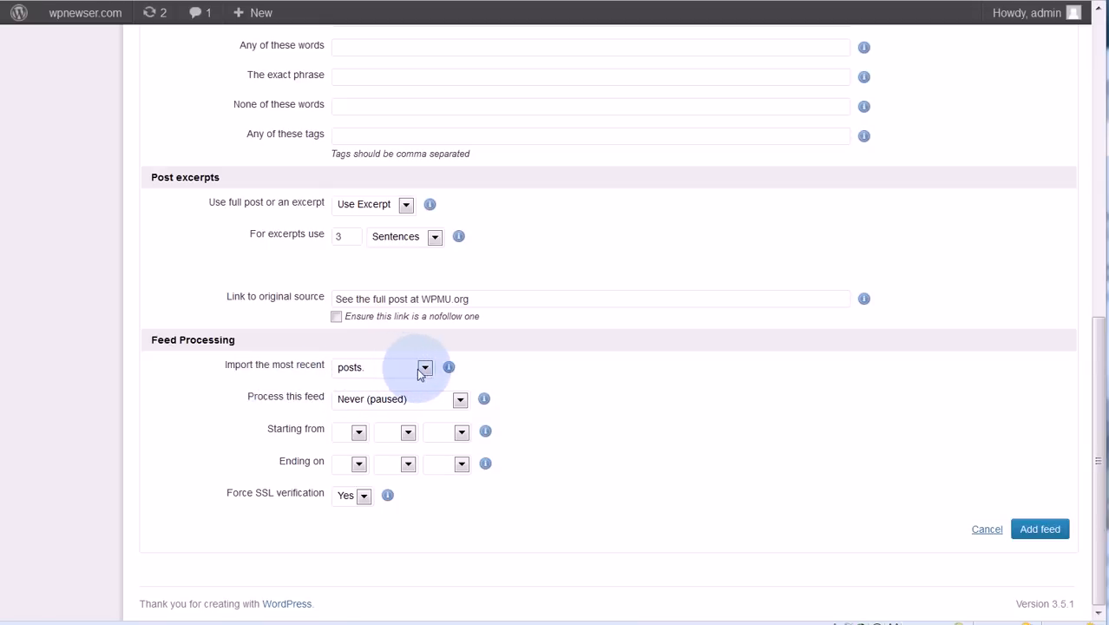
- Schedule the feed to process every day, starting from 30 Jan 2013
{"action": "left_click", "coordinate": [424, 366]}
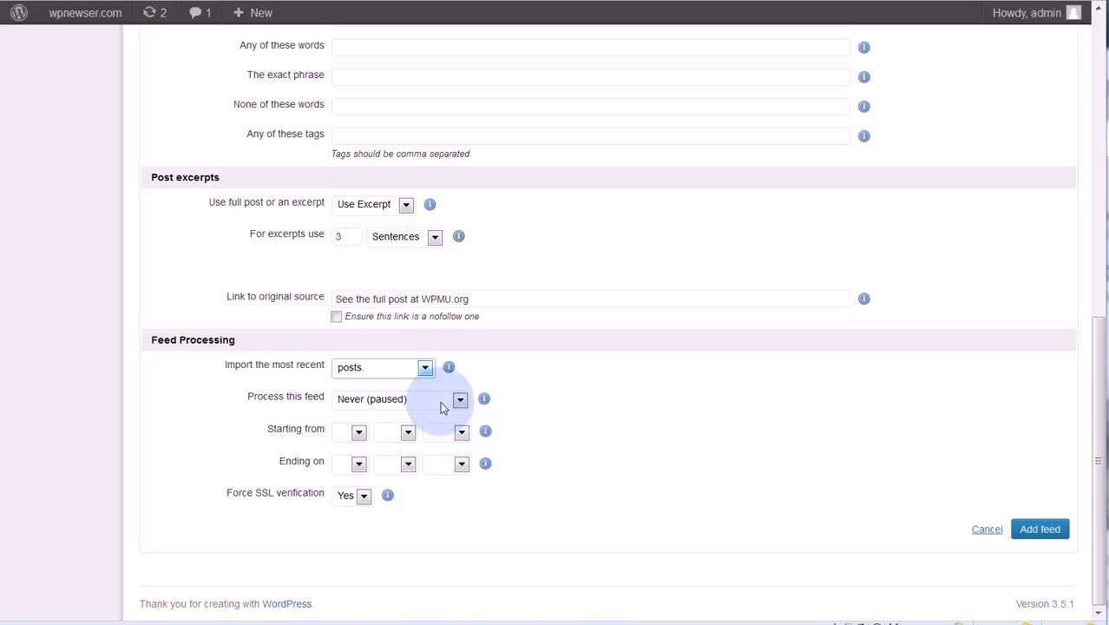
{"action": "left_click", "coordinate": [459, 399]}
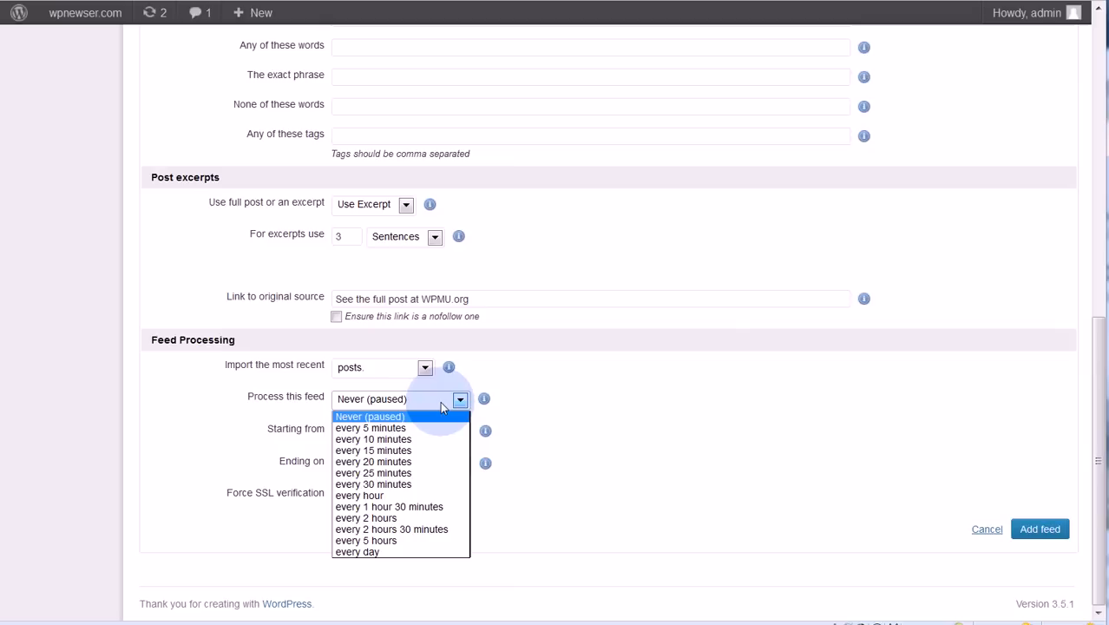
{"action": "mouse_move", "coordinate": [400, 506]}
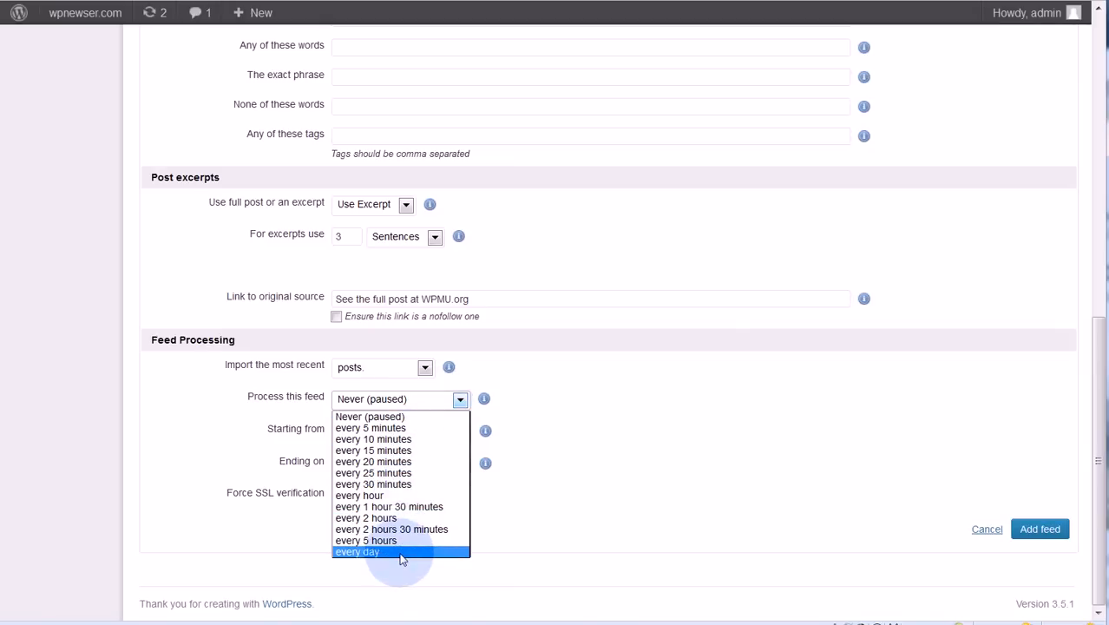
{"action": "left_click", "coordinate": [357, 552]}
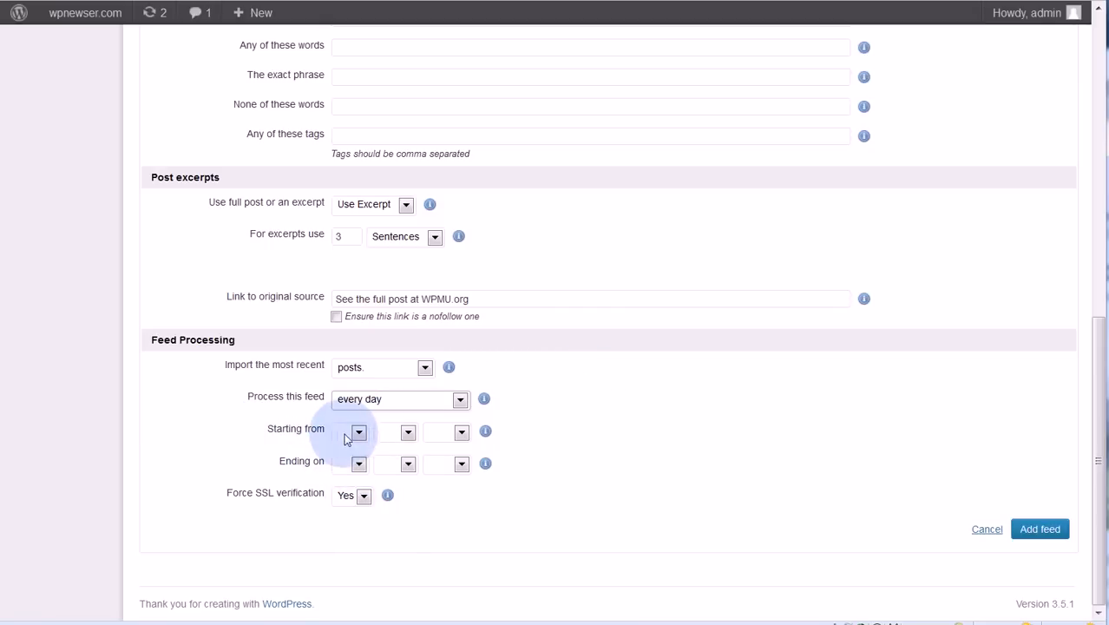
{"action": "left_click", "coordinate": [358, 432]}
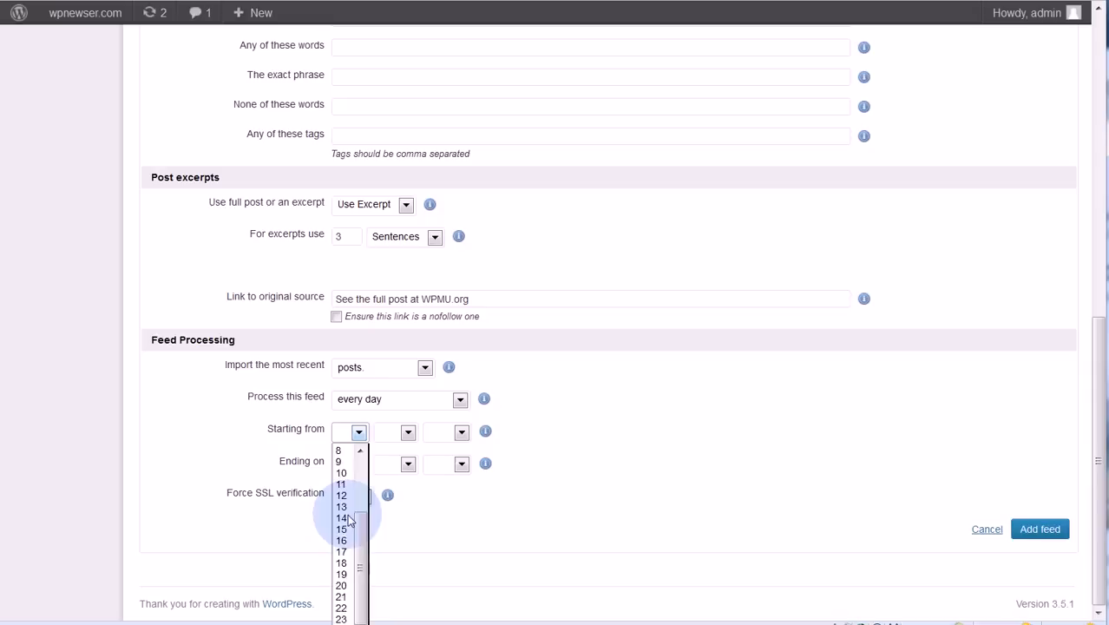
{"action": "scroll", "scroll_direction": "down", "scroll_amount": 3}
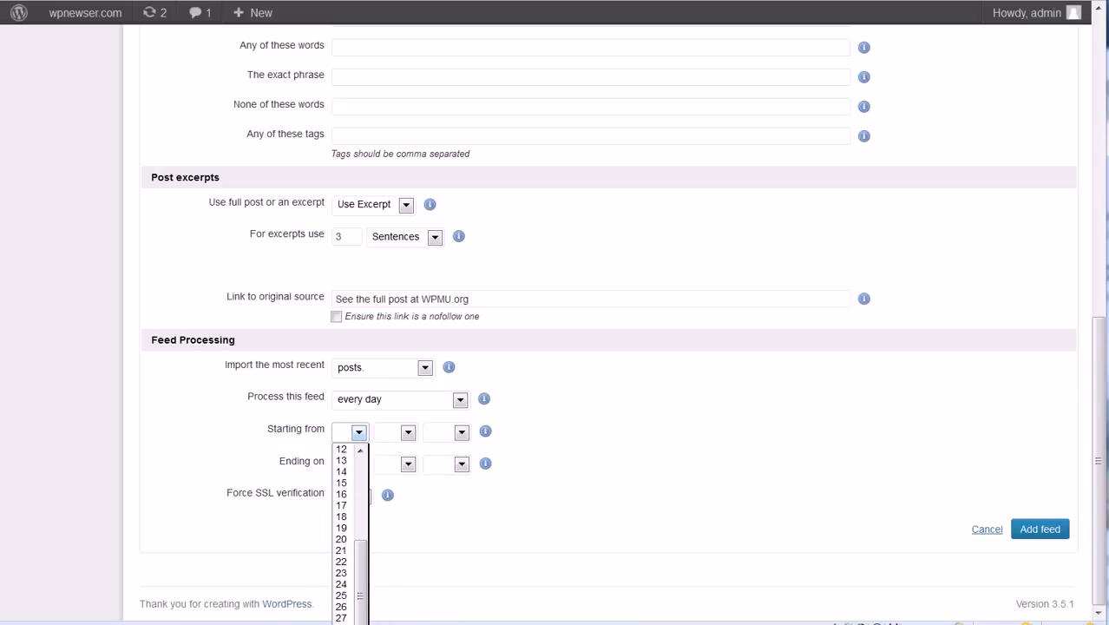
{"action": "left_click", "coordinate": [406, 431]}
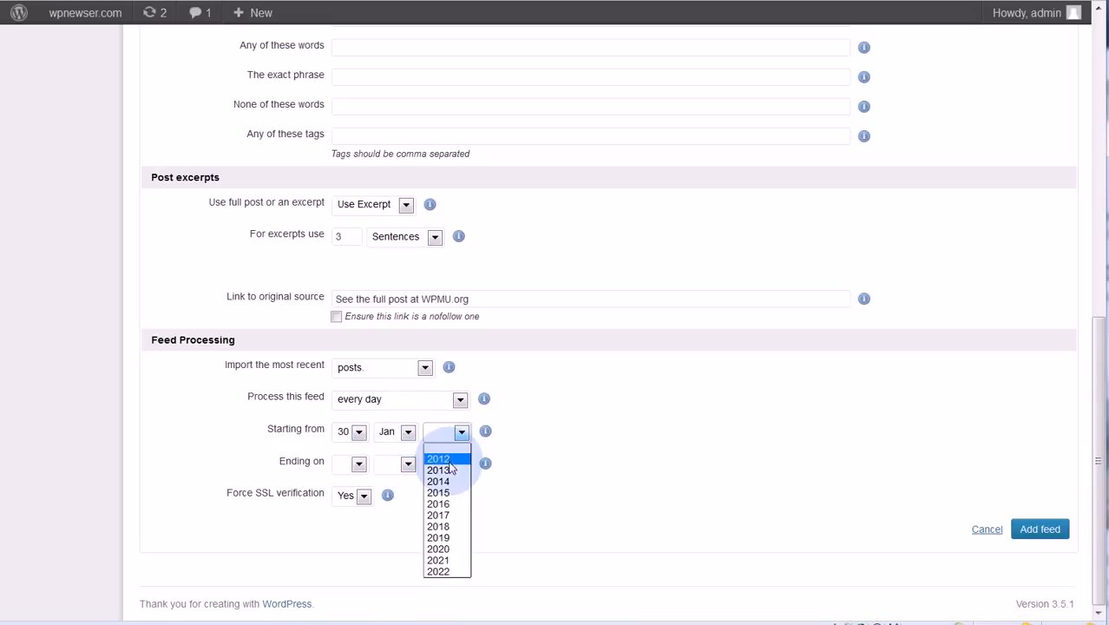
{"action": "left_click", "coordinate": [438, 469]}
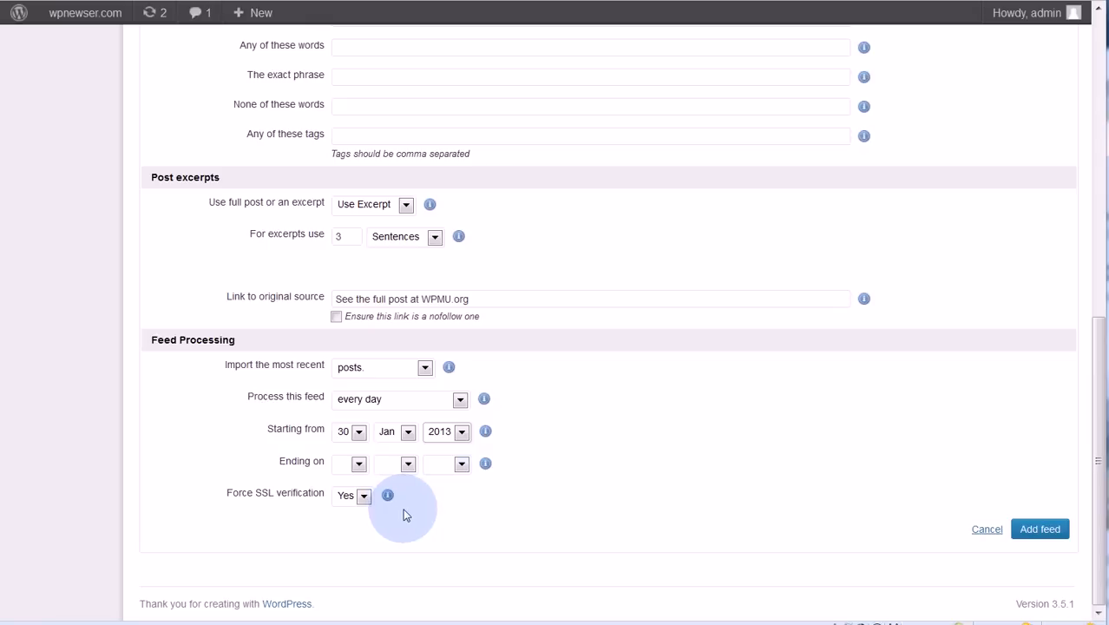
{"action": "mouse_move", "coordinate": [267, 504]}
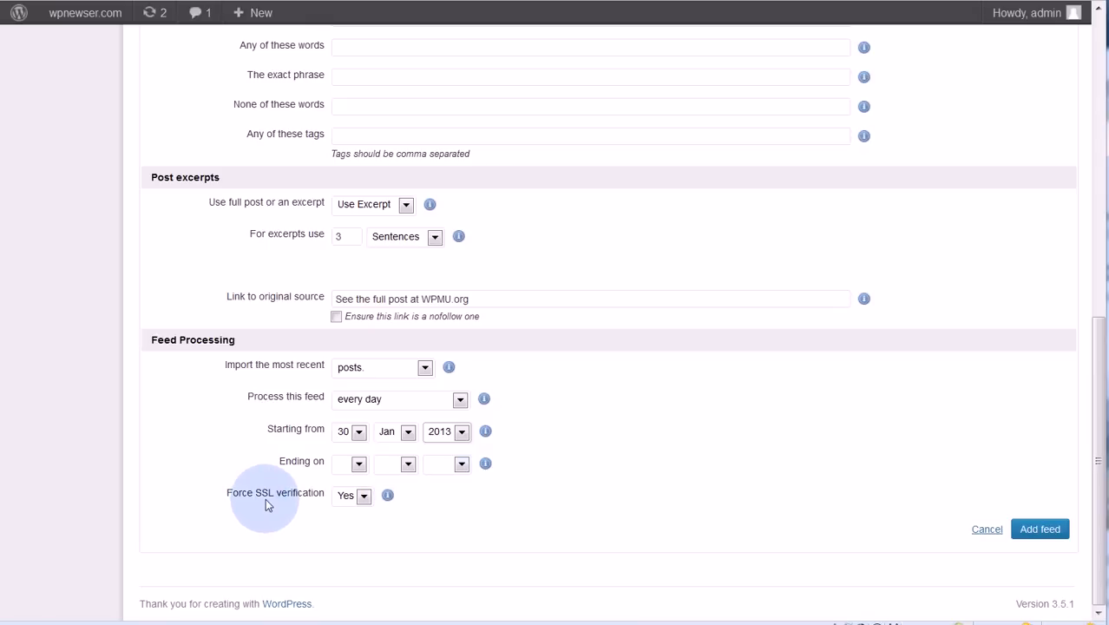
{"action": "mouse_move", "coordinate": [1028, 481]}
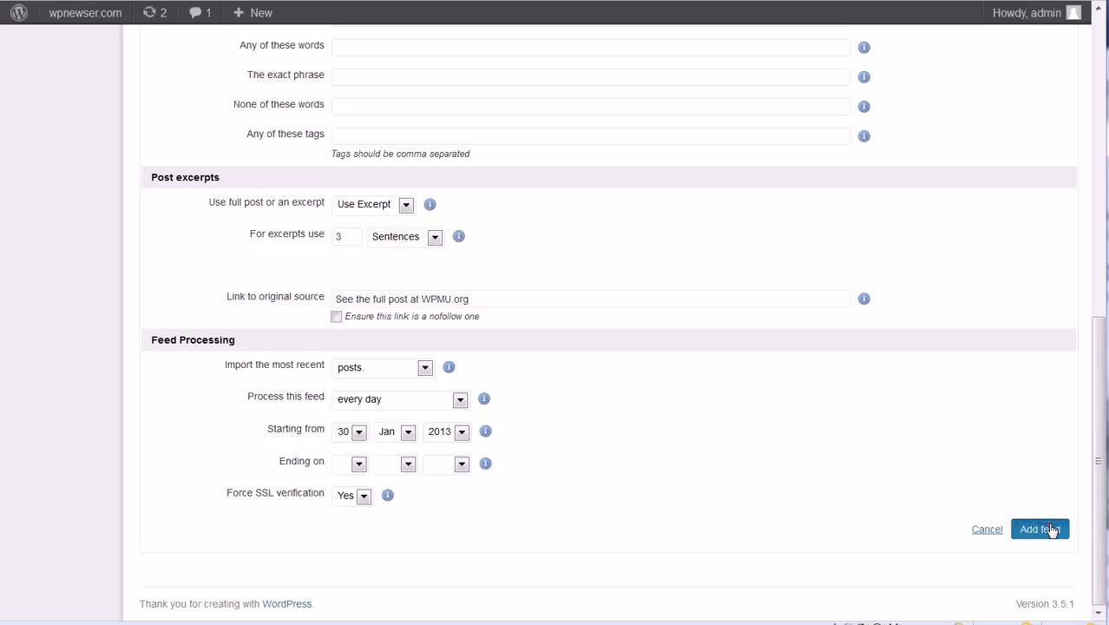
- Add the Tutorials from WPMU feed and confirm it appears in the feeds list
{"action": "left_click", "coordinate": [1039, 528]}
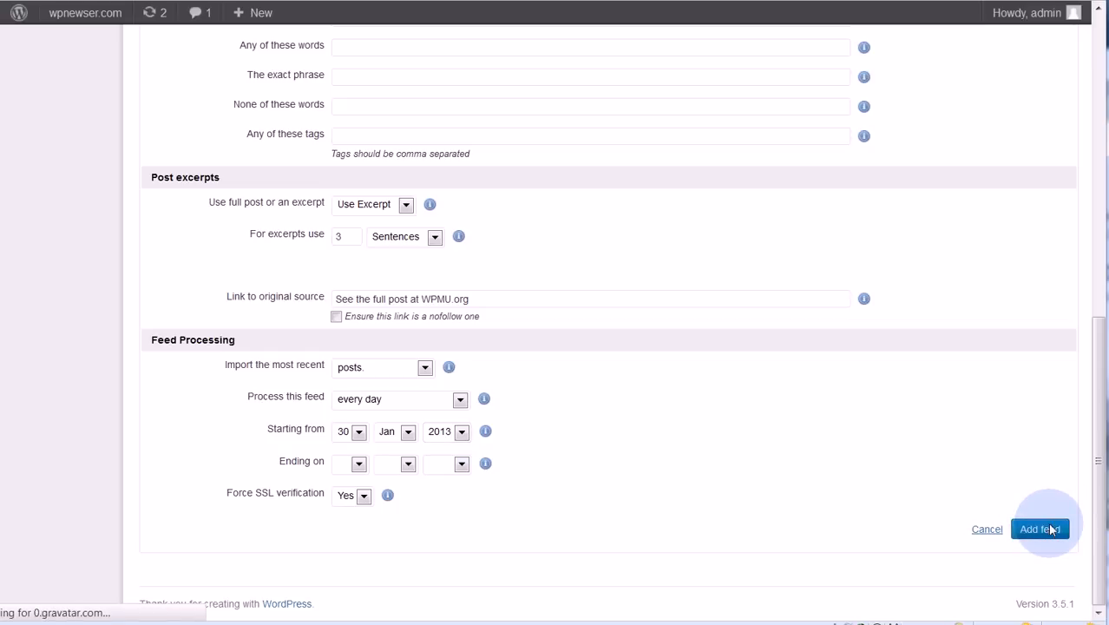
{"action": "left_click", "coordinate": [1039, 529]}
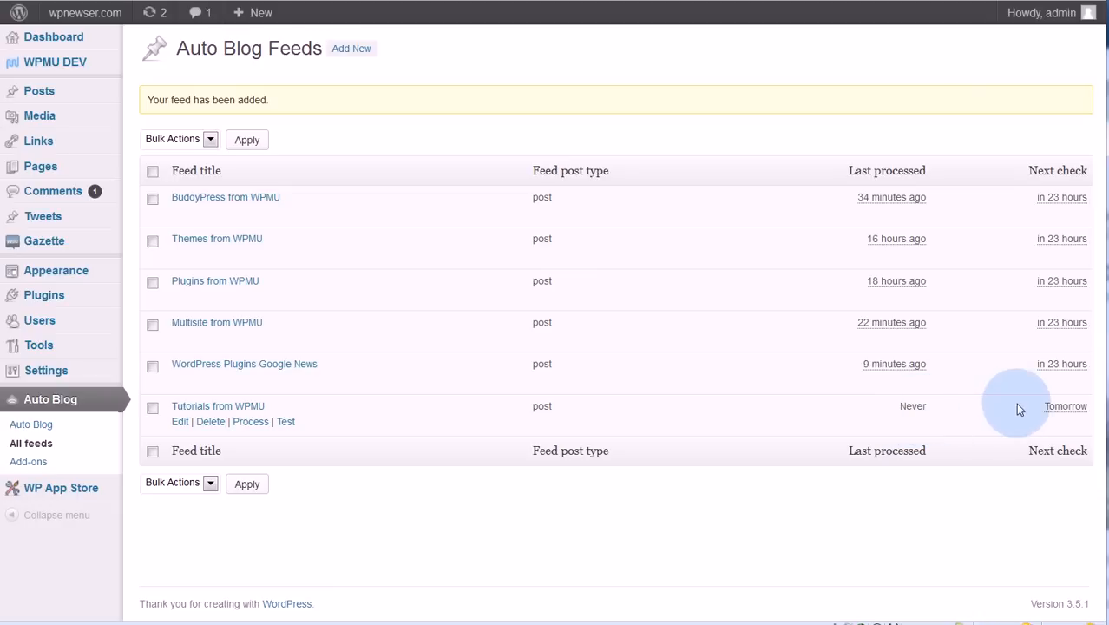
{"action": "mouse_move", "coordinate": [443, 448]}
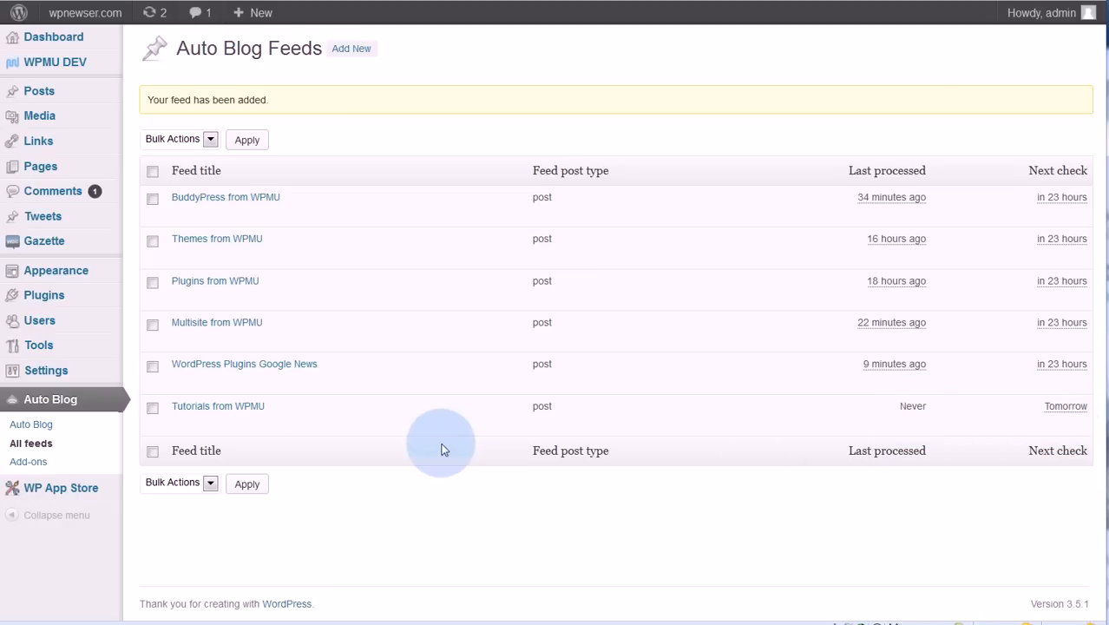
{"action": "mouse_move", "coordinate": [249, 421]}
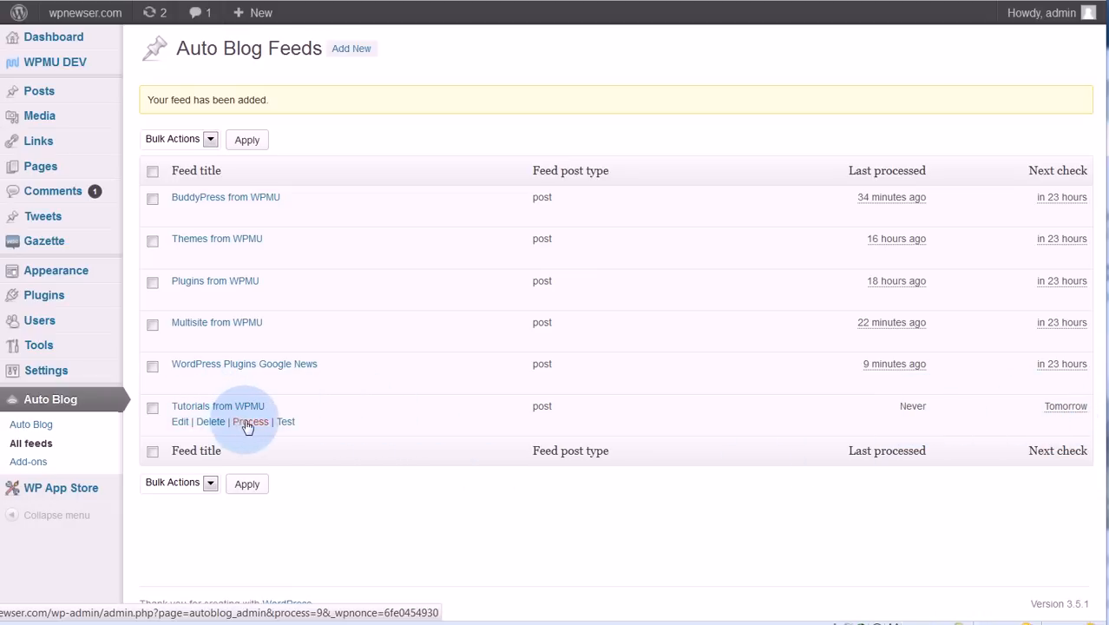
{"action": "mouse_move", "coordinate": [250, 428]}
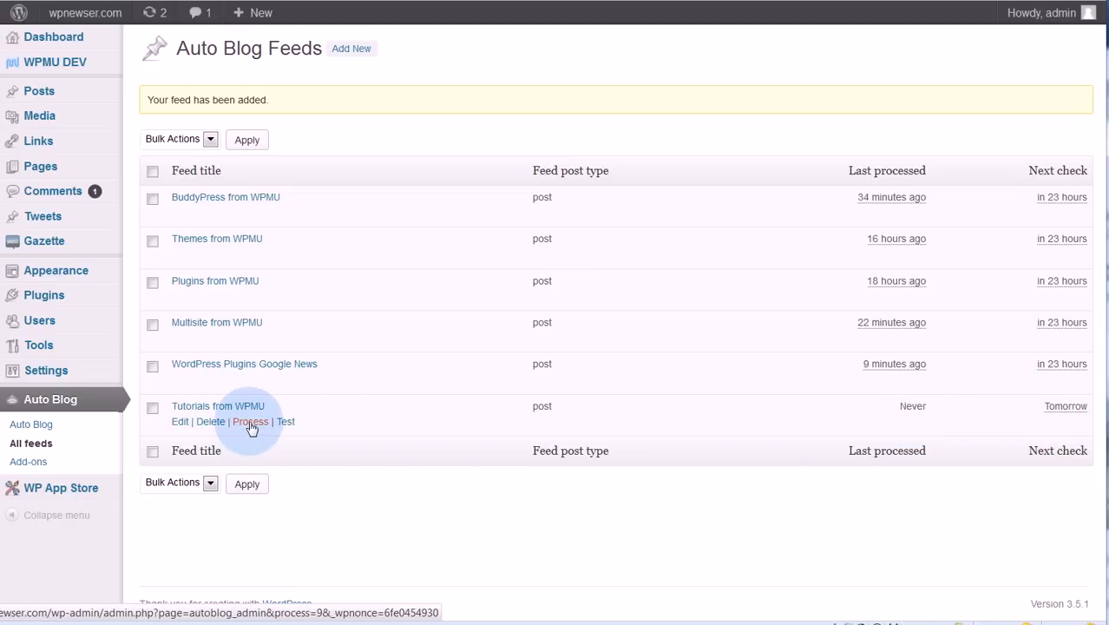